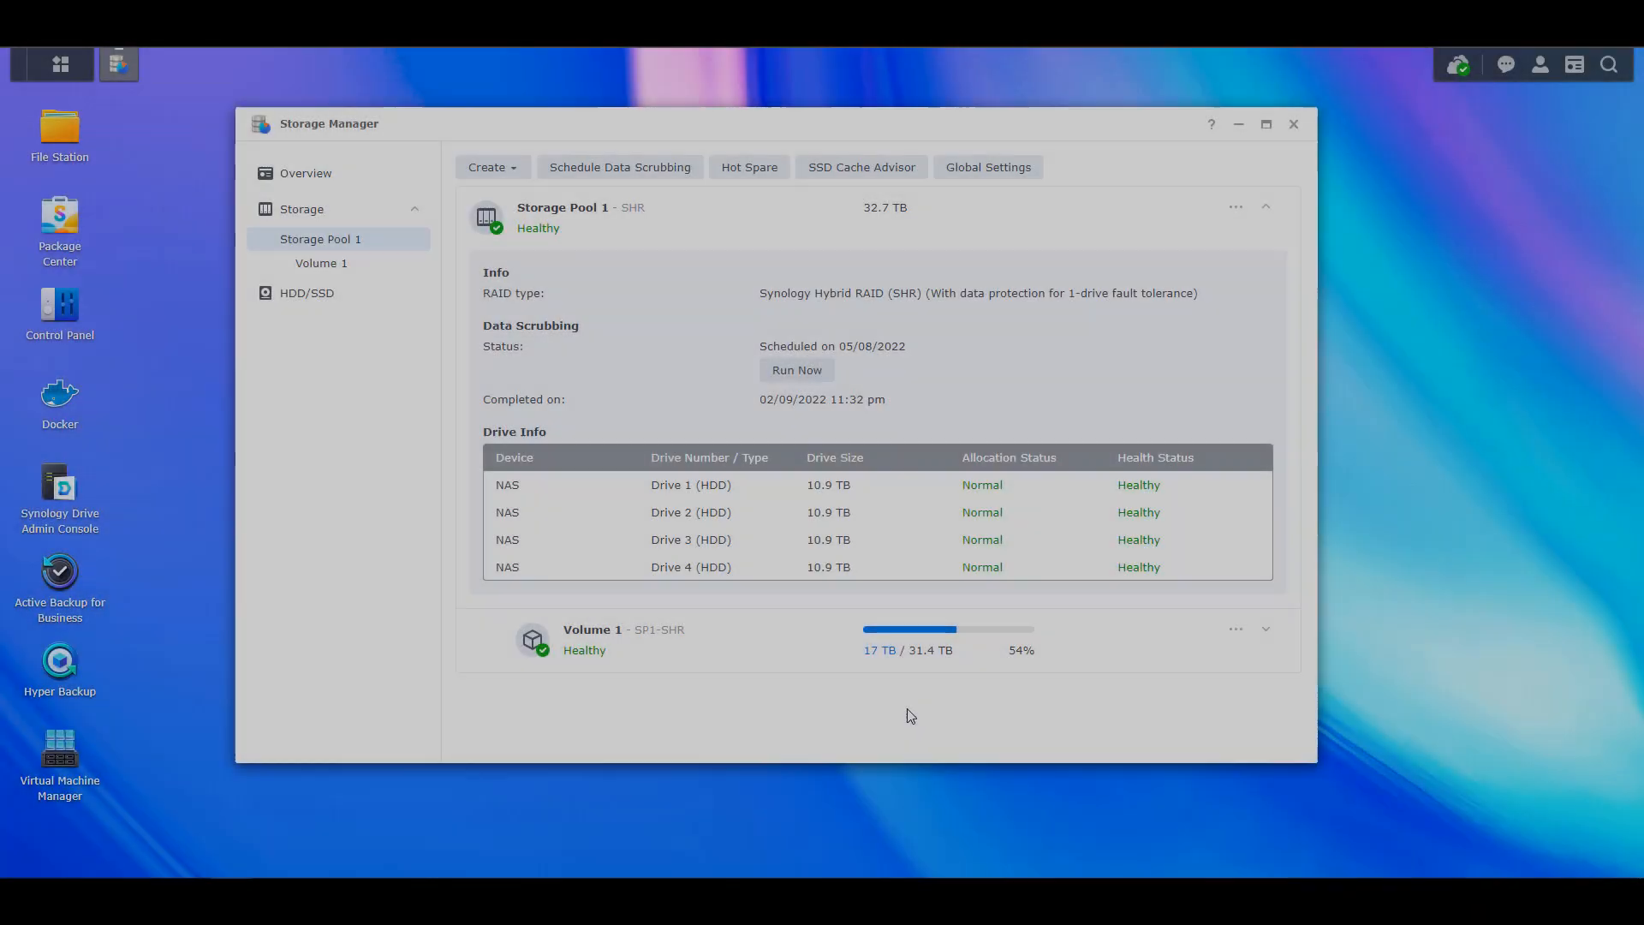
mouse_move(926, 822)
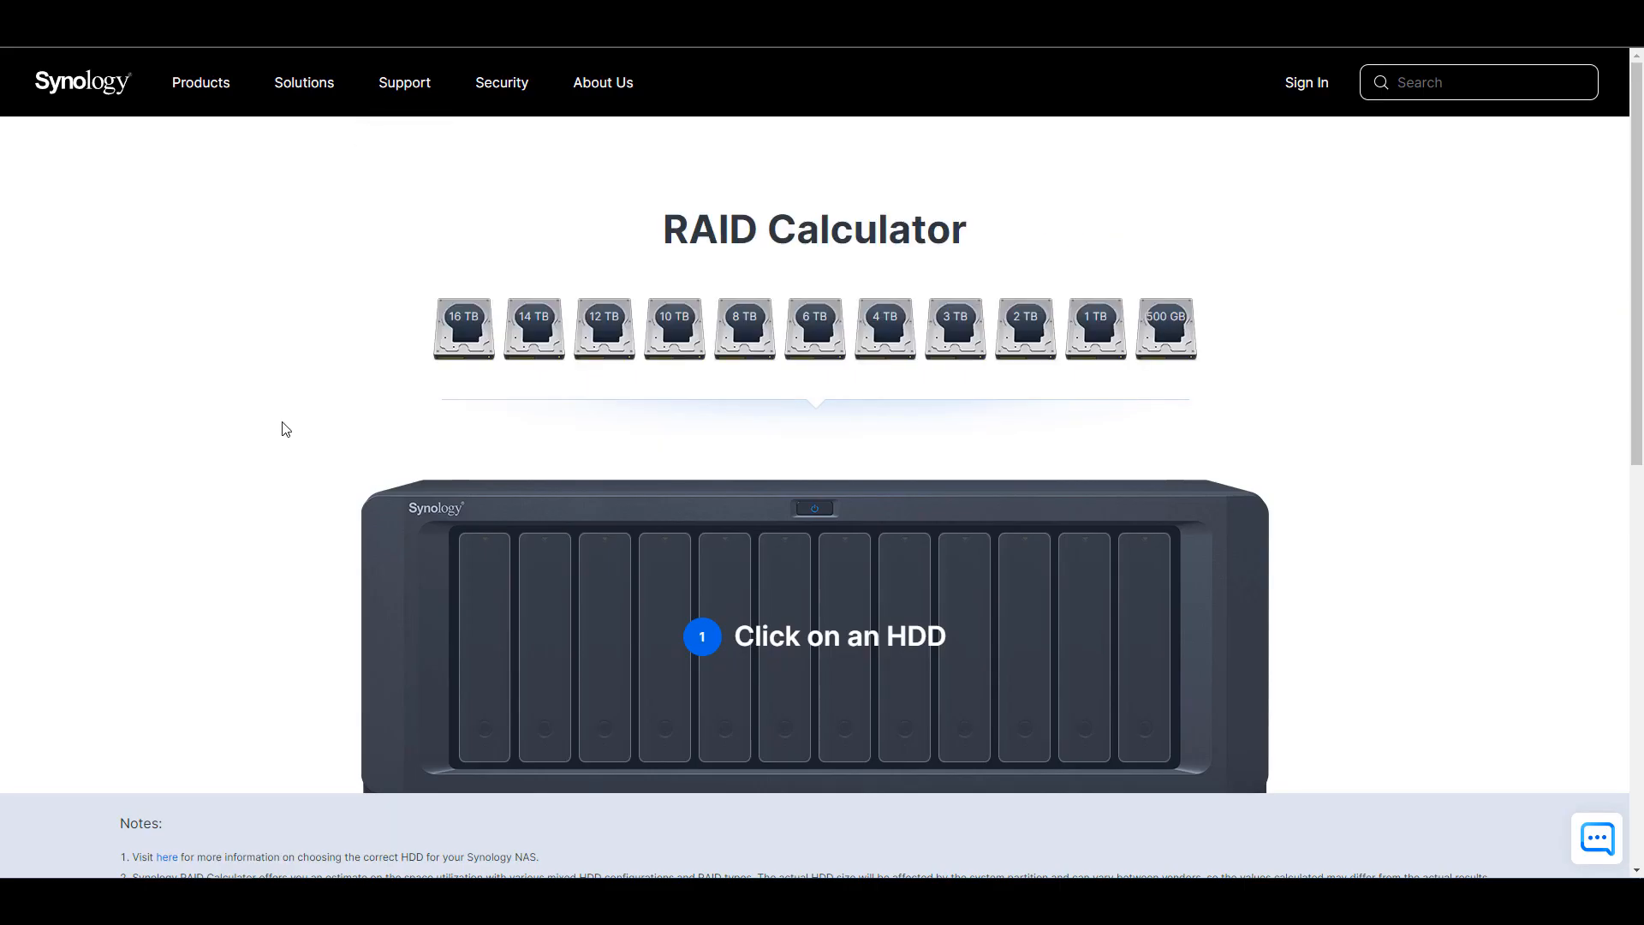
mouse_move(306, 501)
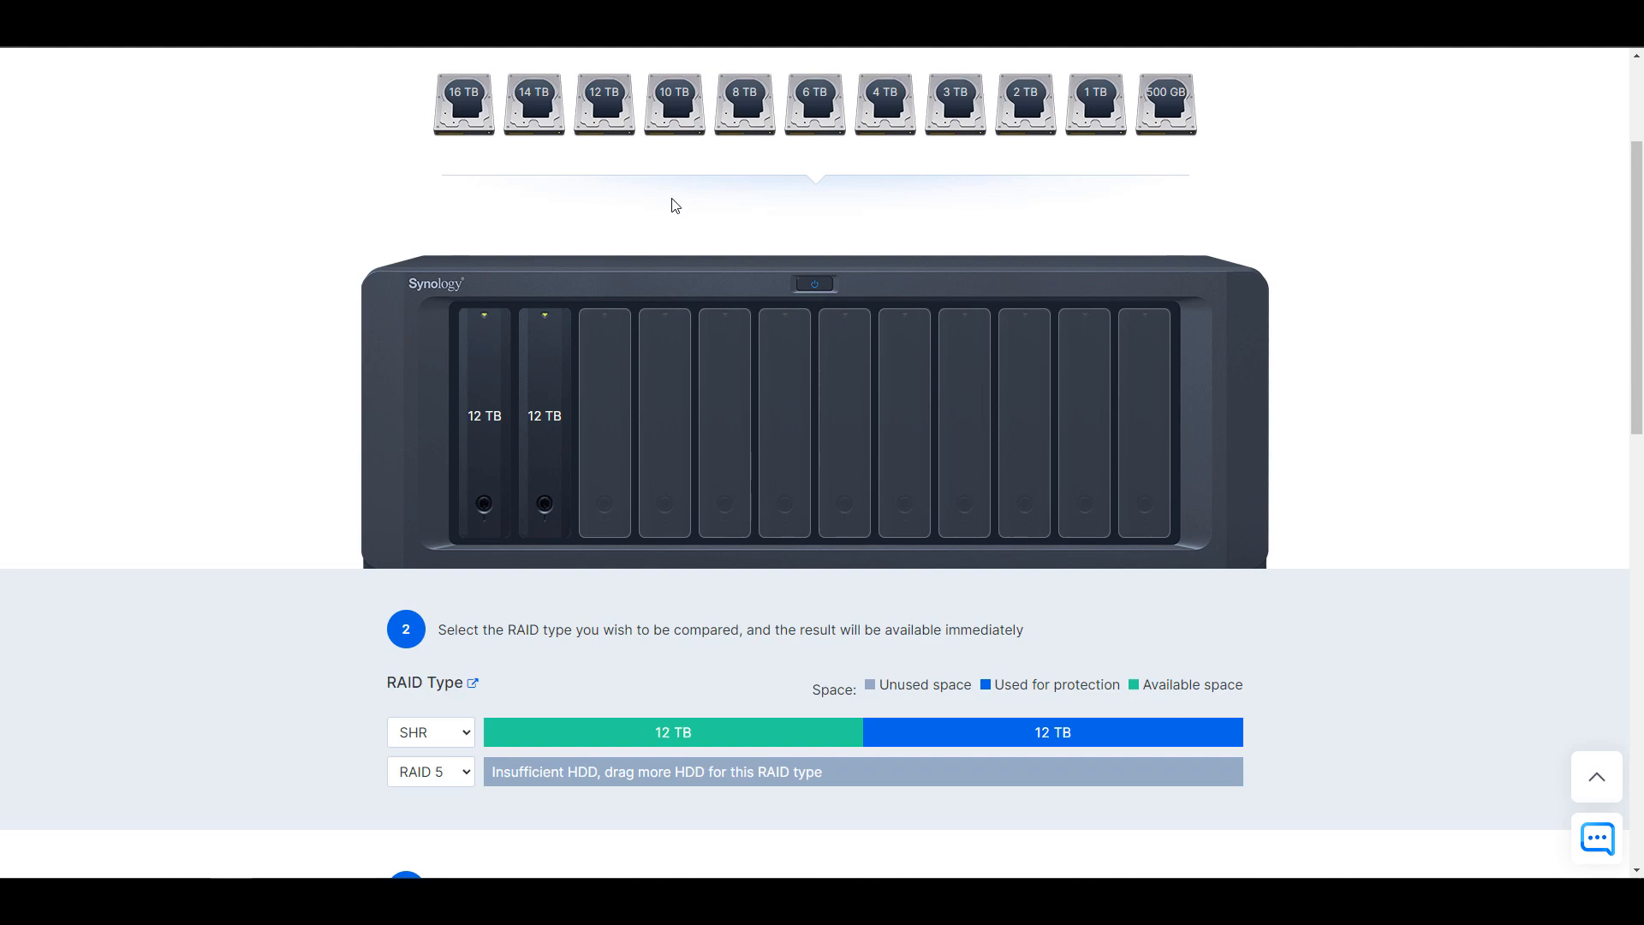
mouse_move(884, 103)
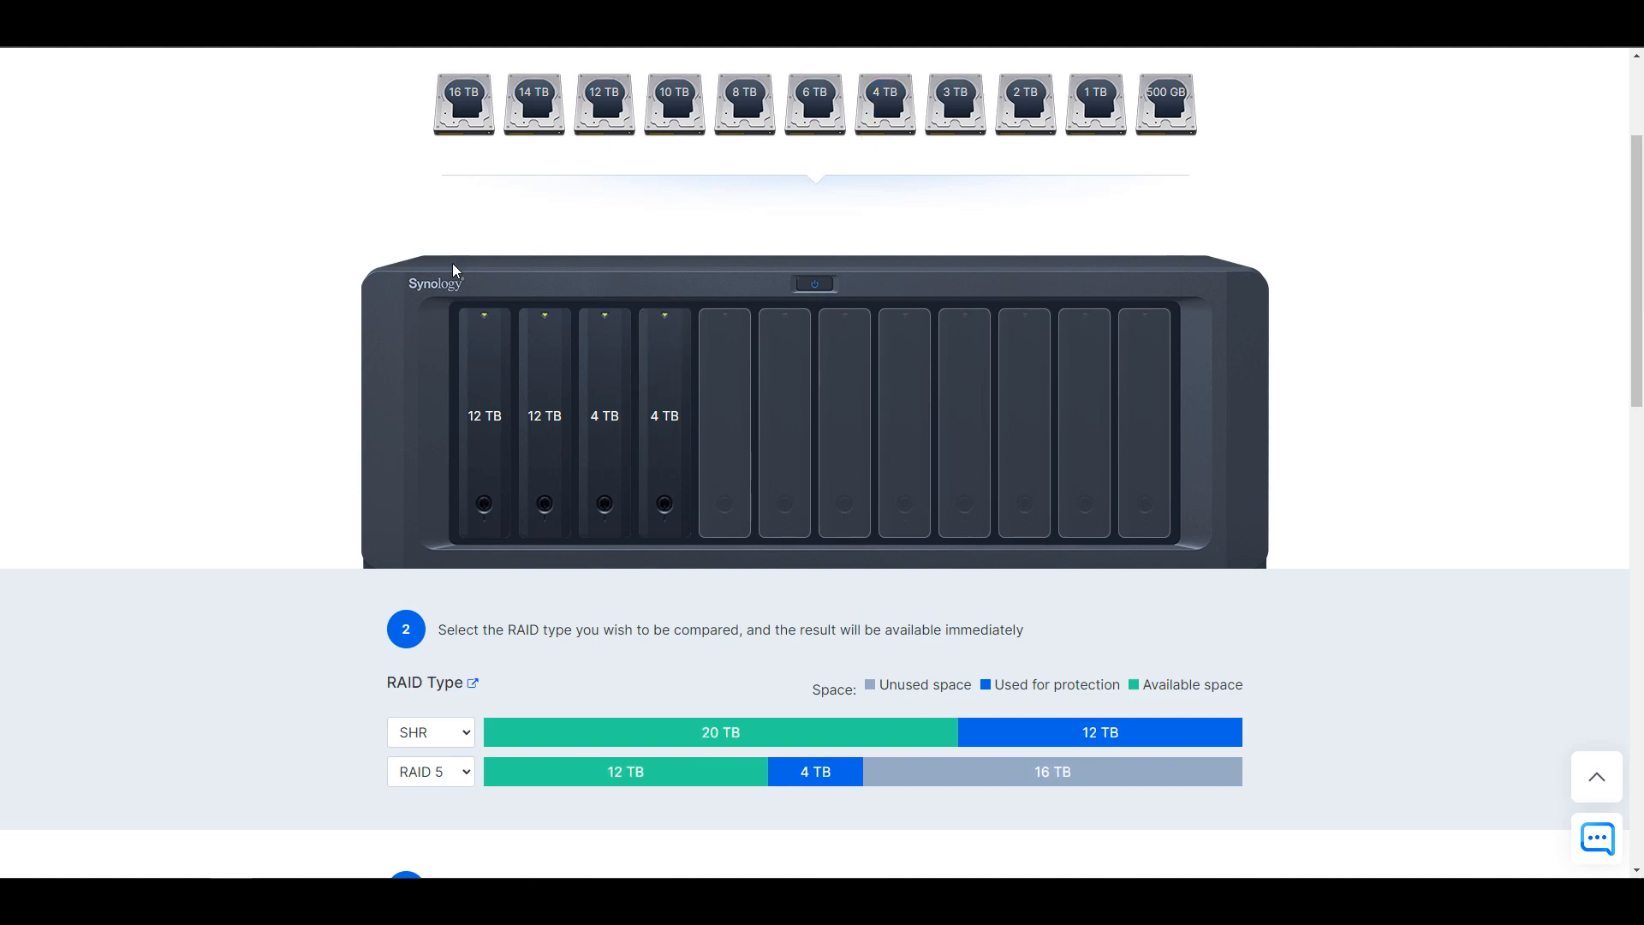
mouse_move(281, 349)
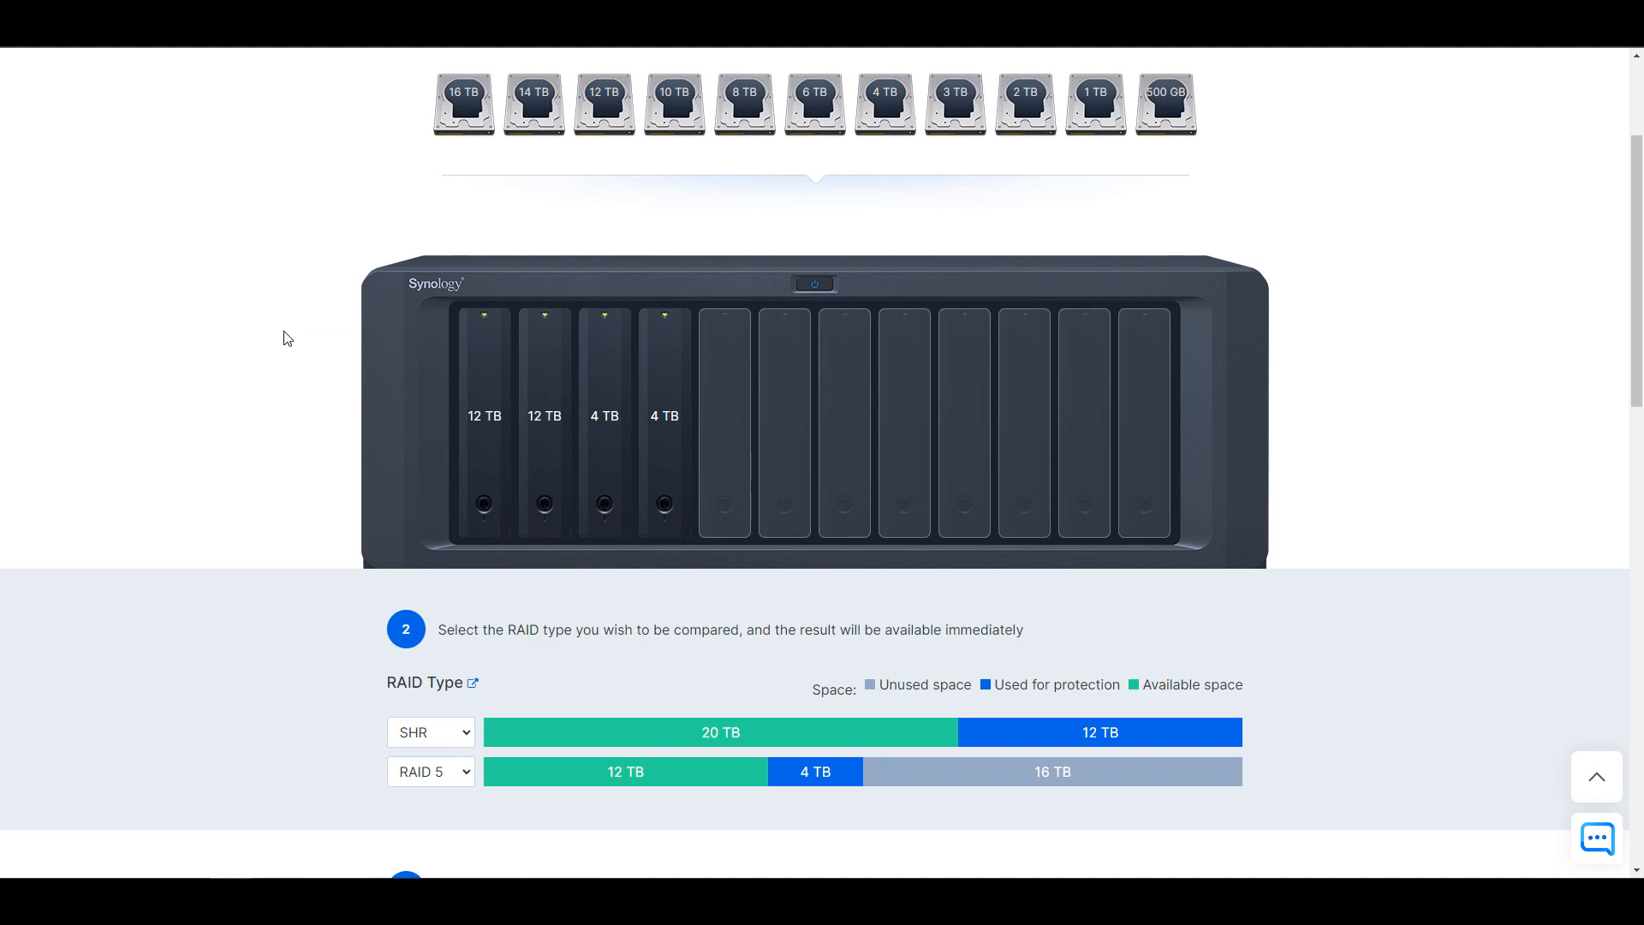
mouse_move(290, 333)
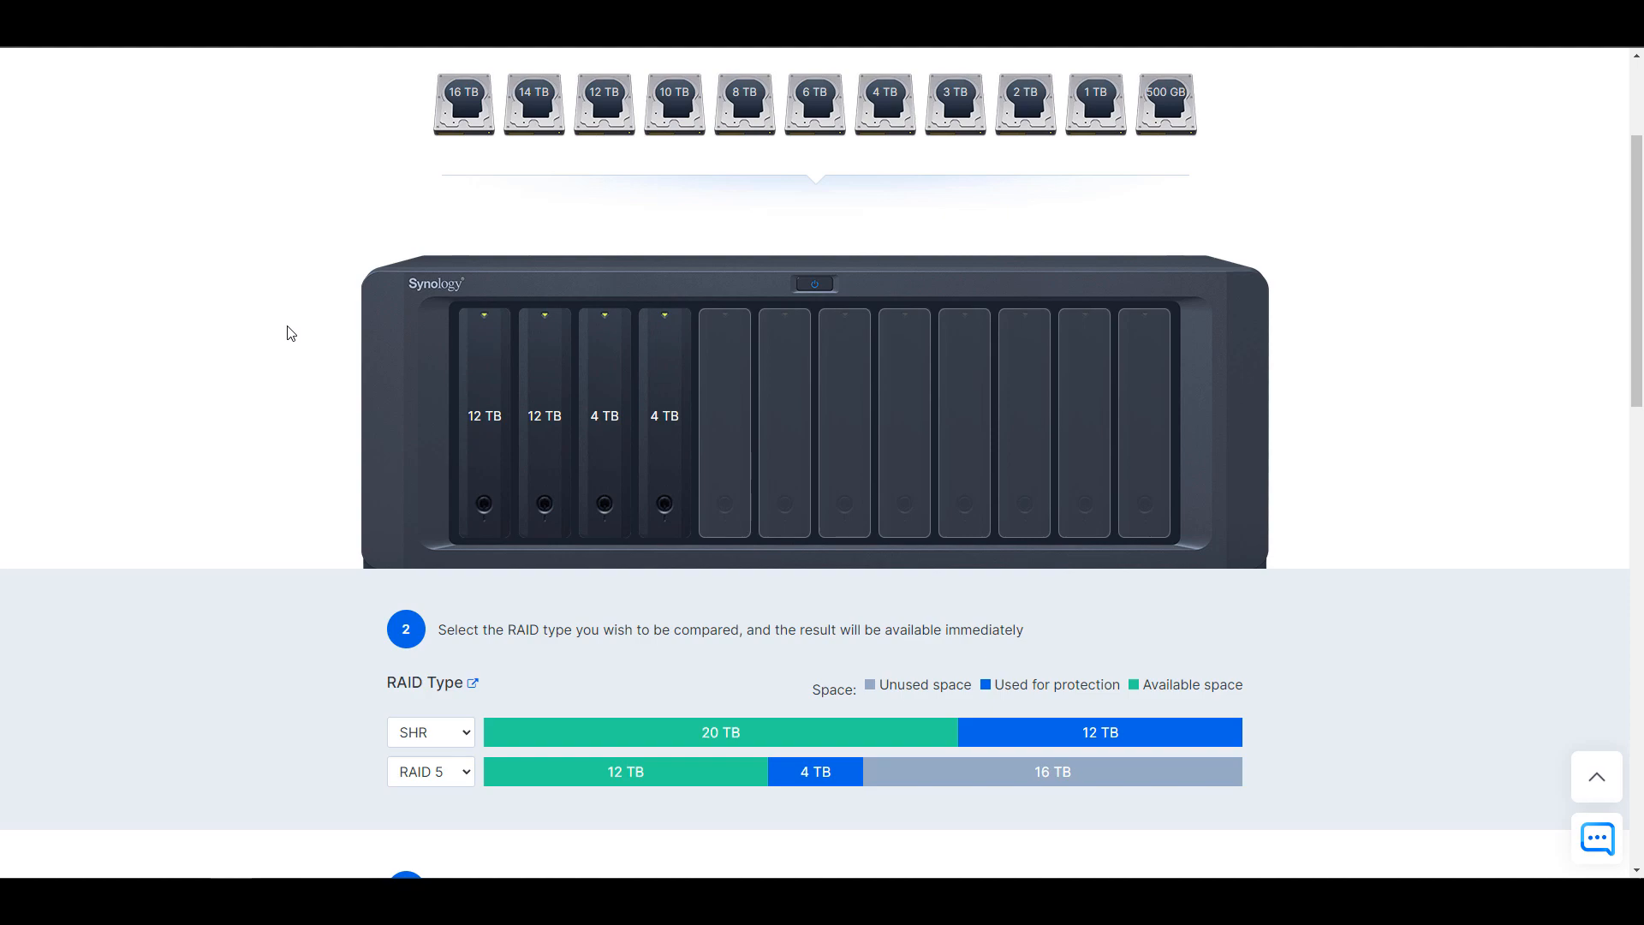
mouse_move(640, 319)
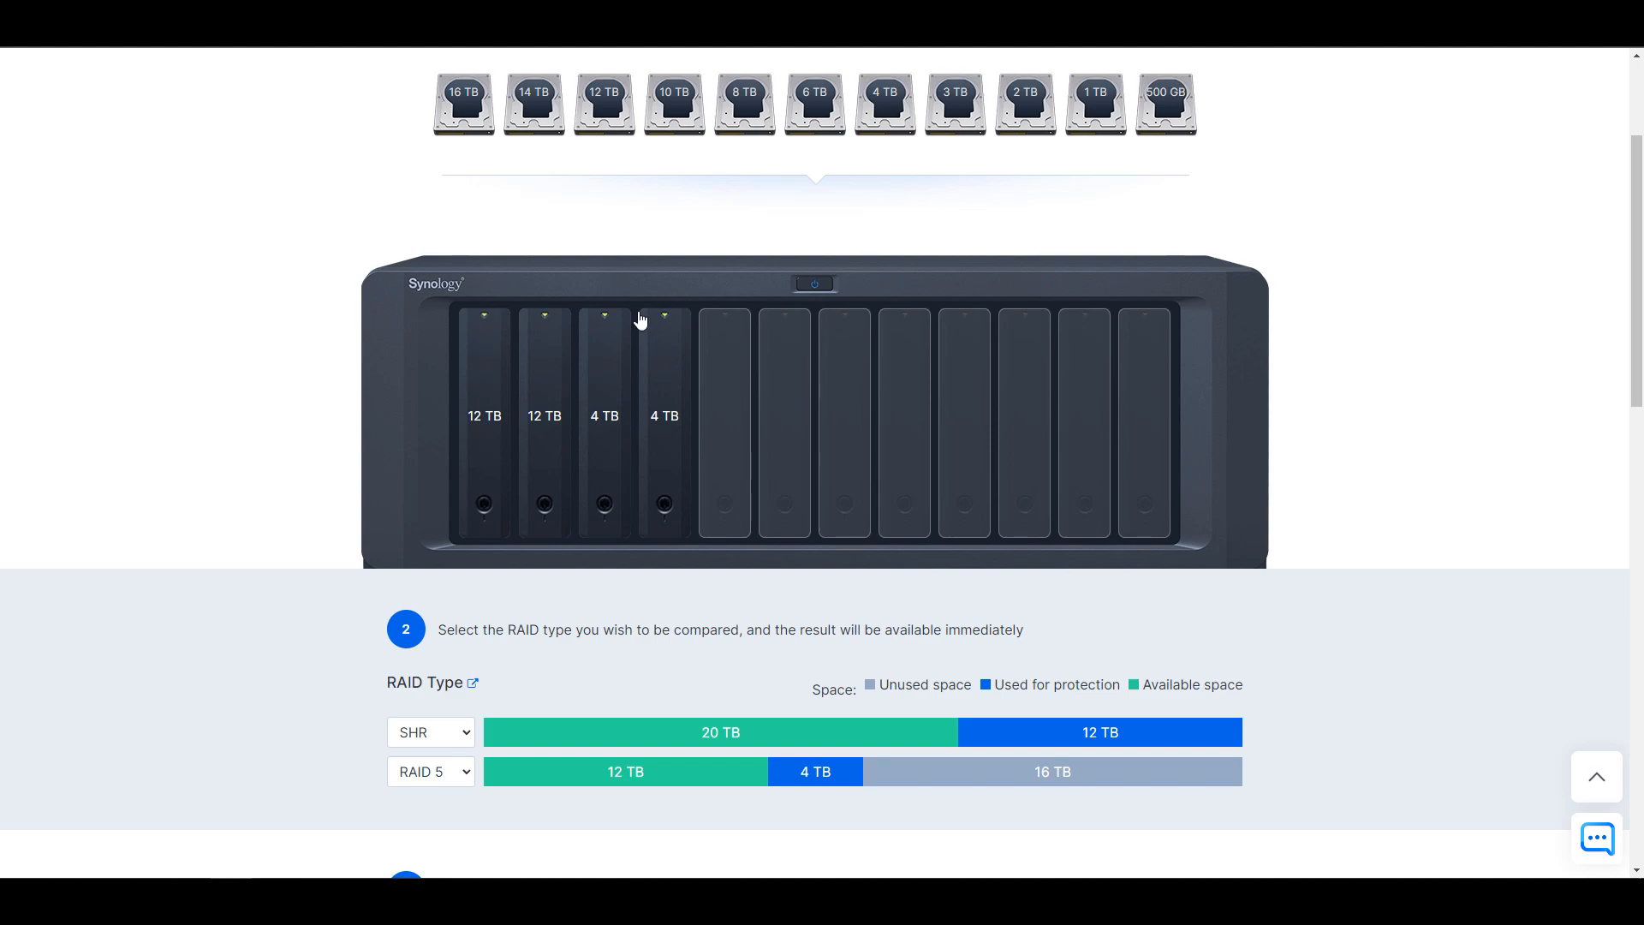
mouse_move(640, 320)
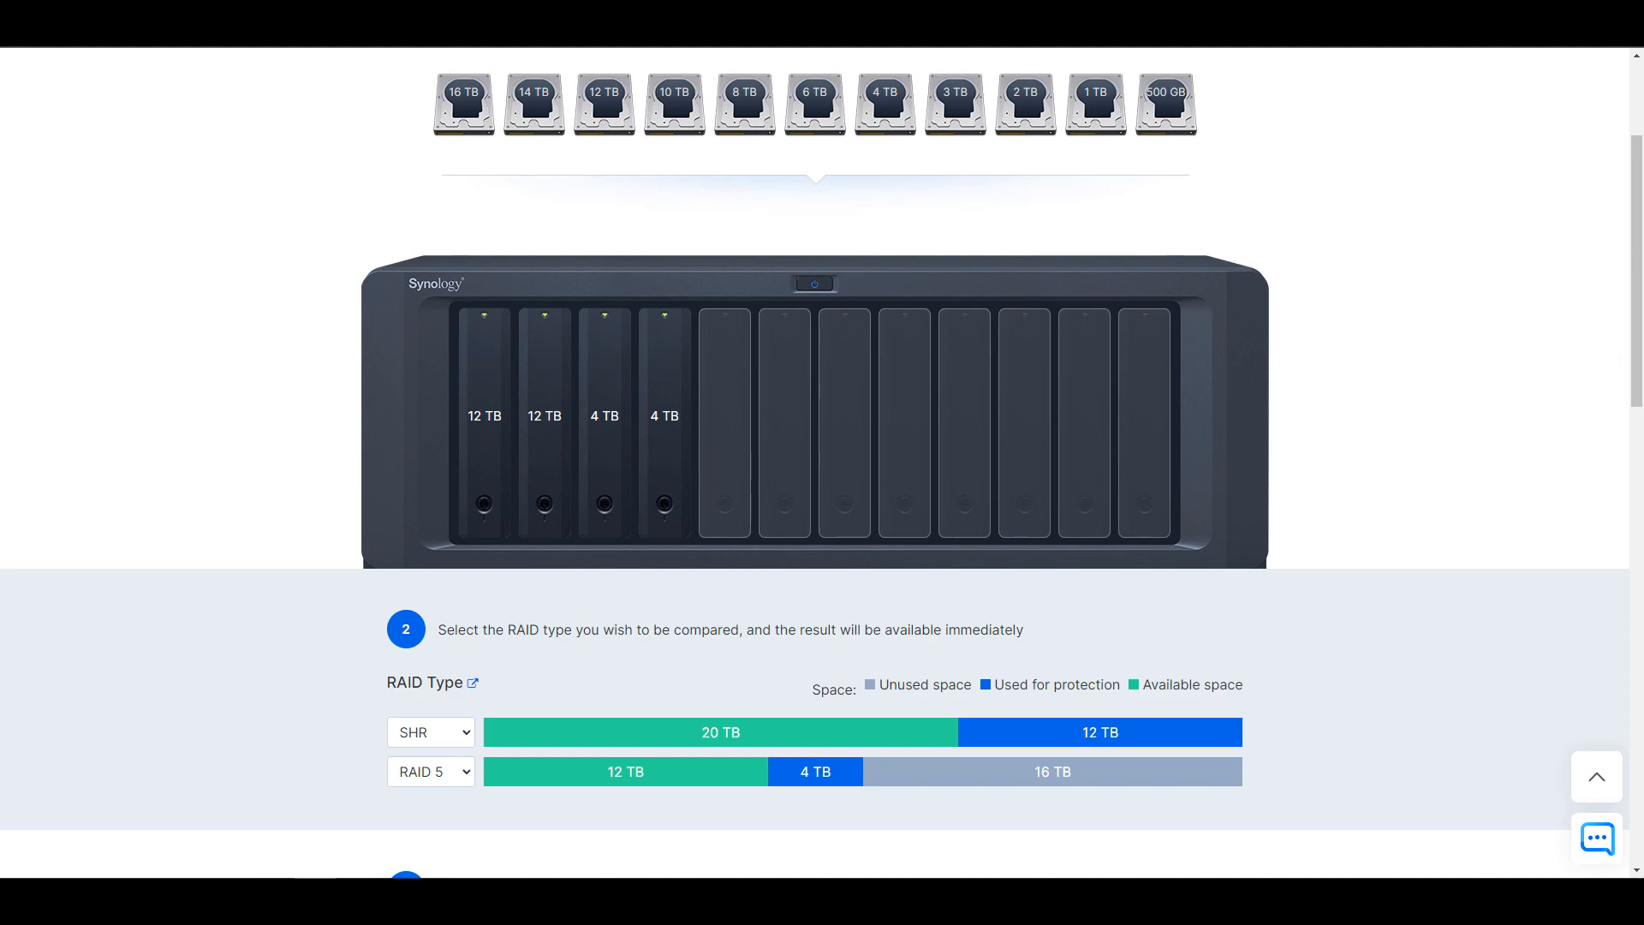
mouse_move(122, 422)
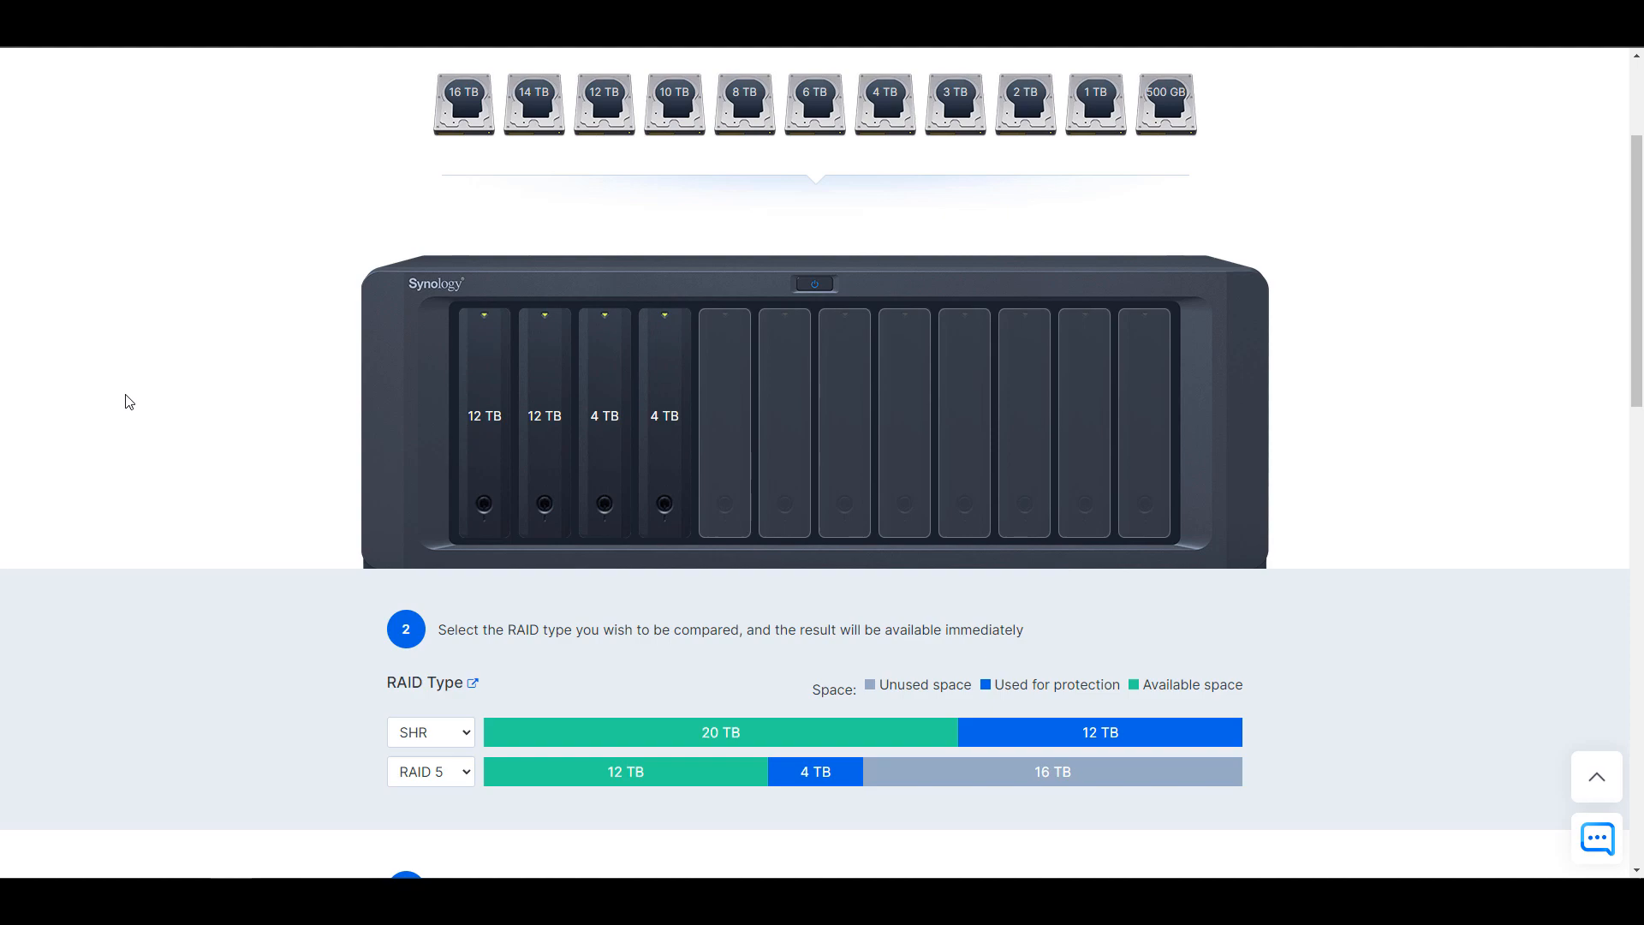
mouse_move(134, 402)
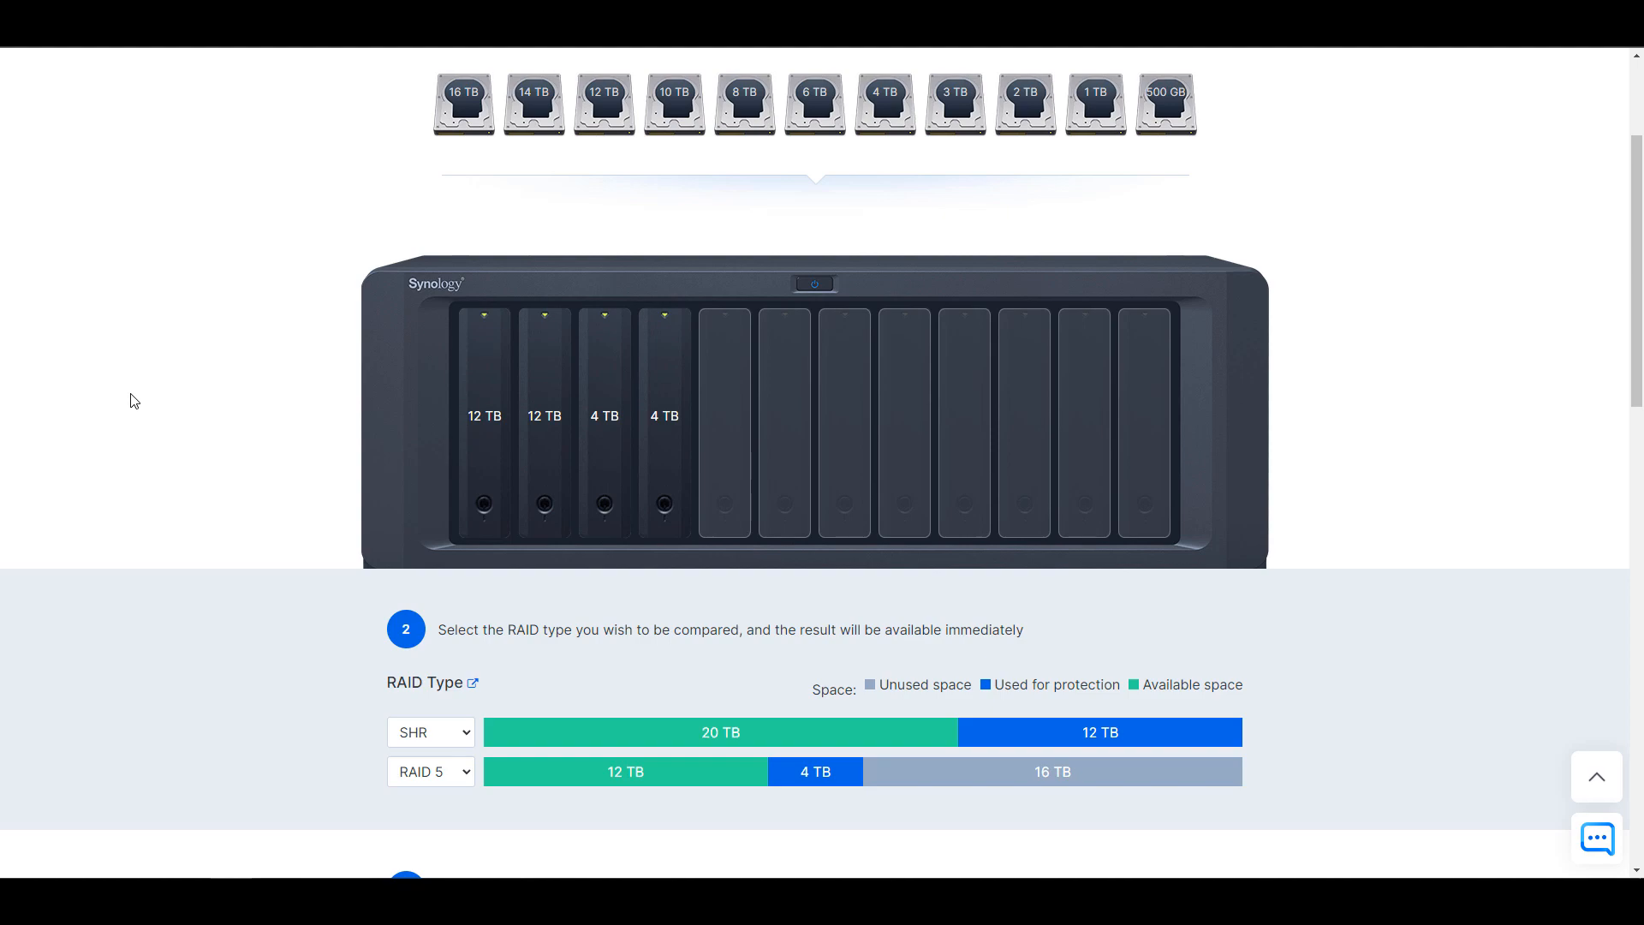
mouse_move(183, 567)
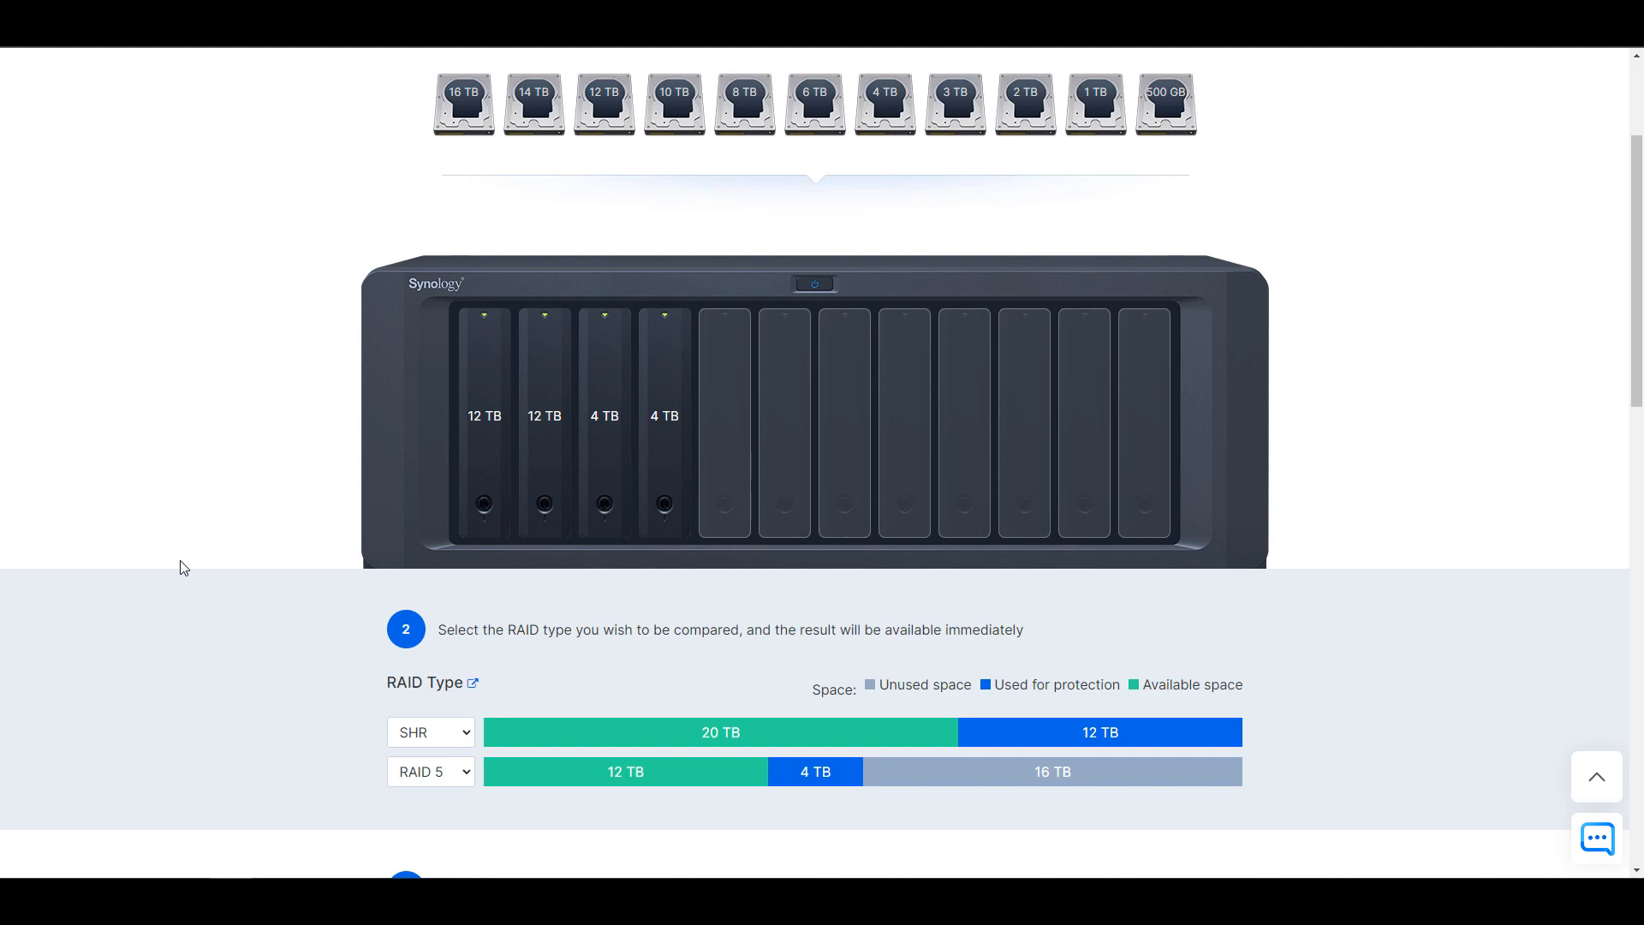
mouse_move(276, 371)
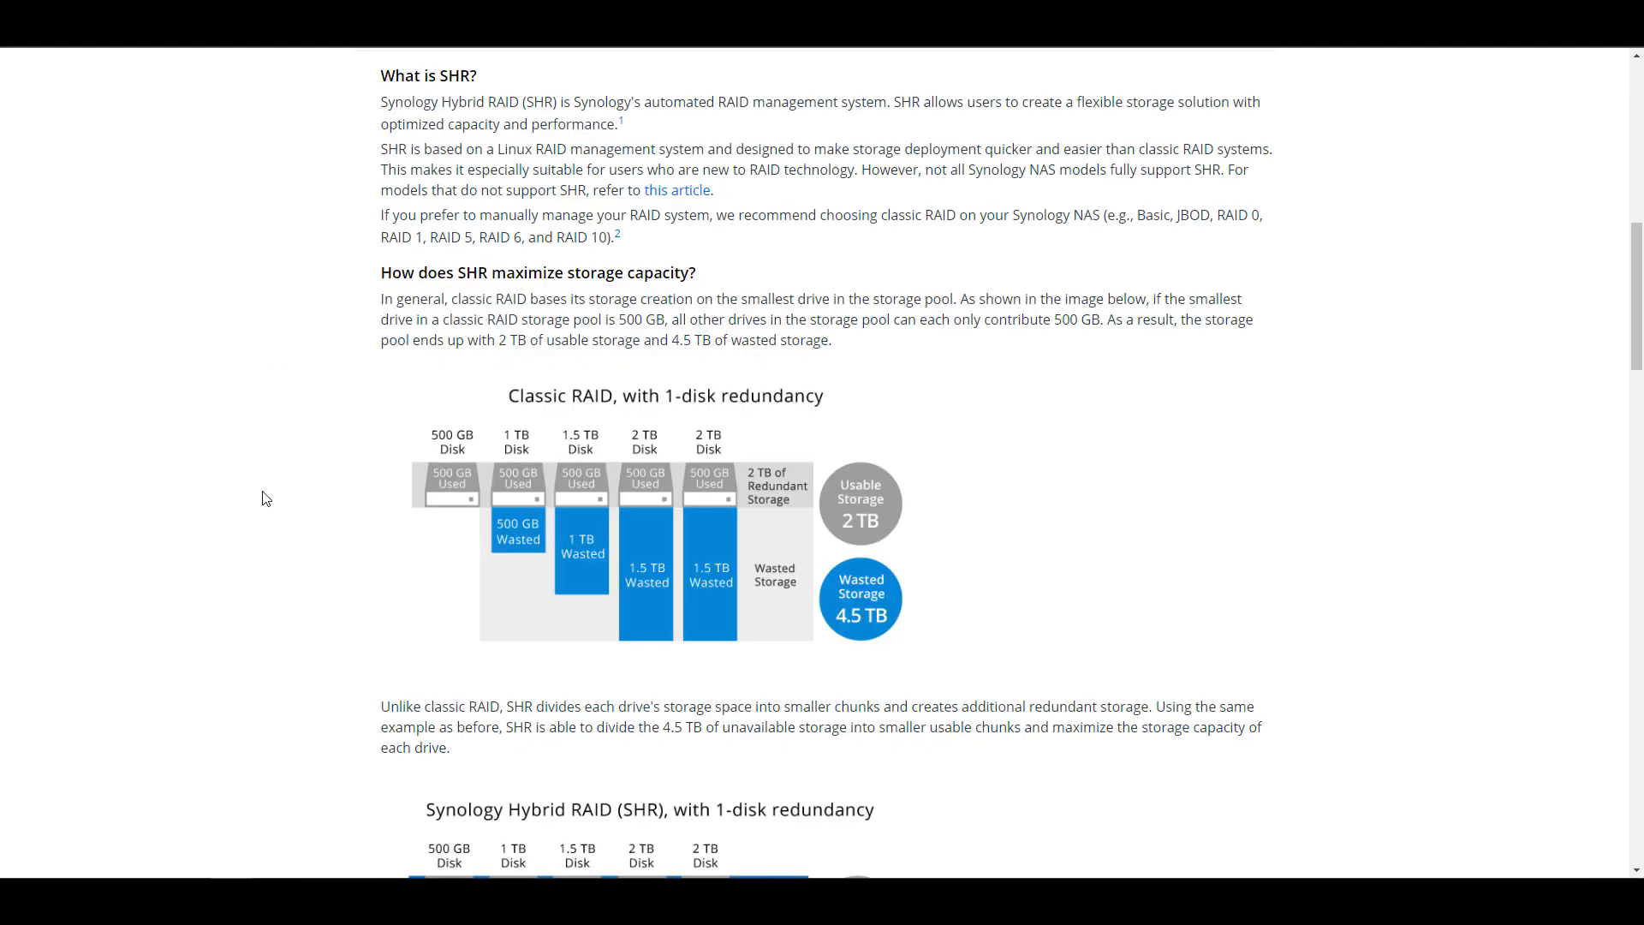
- Scroll down the What is SHR? article through the classic RAID and SHR expansion diagrams
scroll("down", 3)
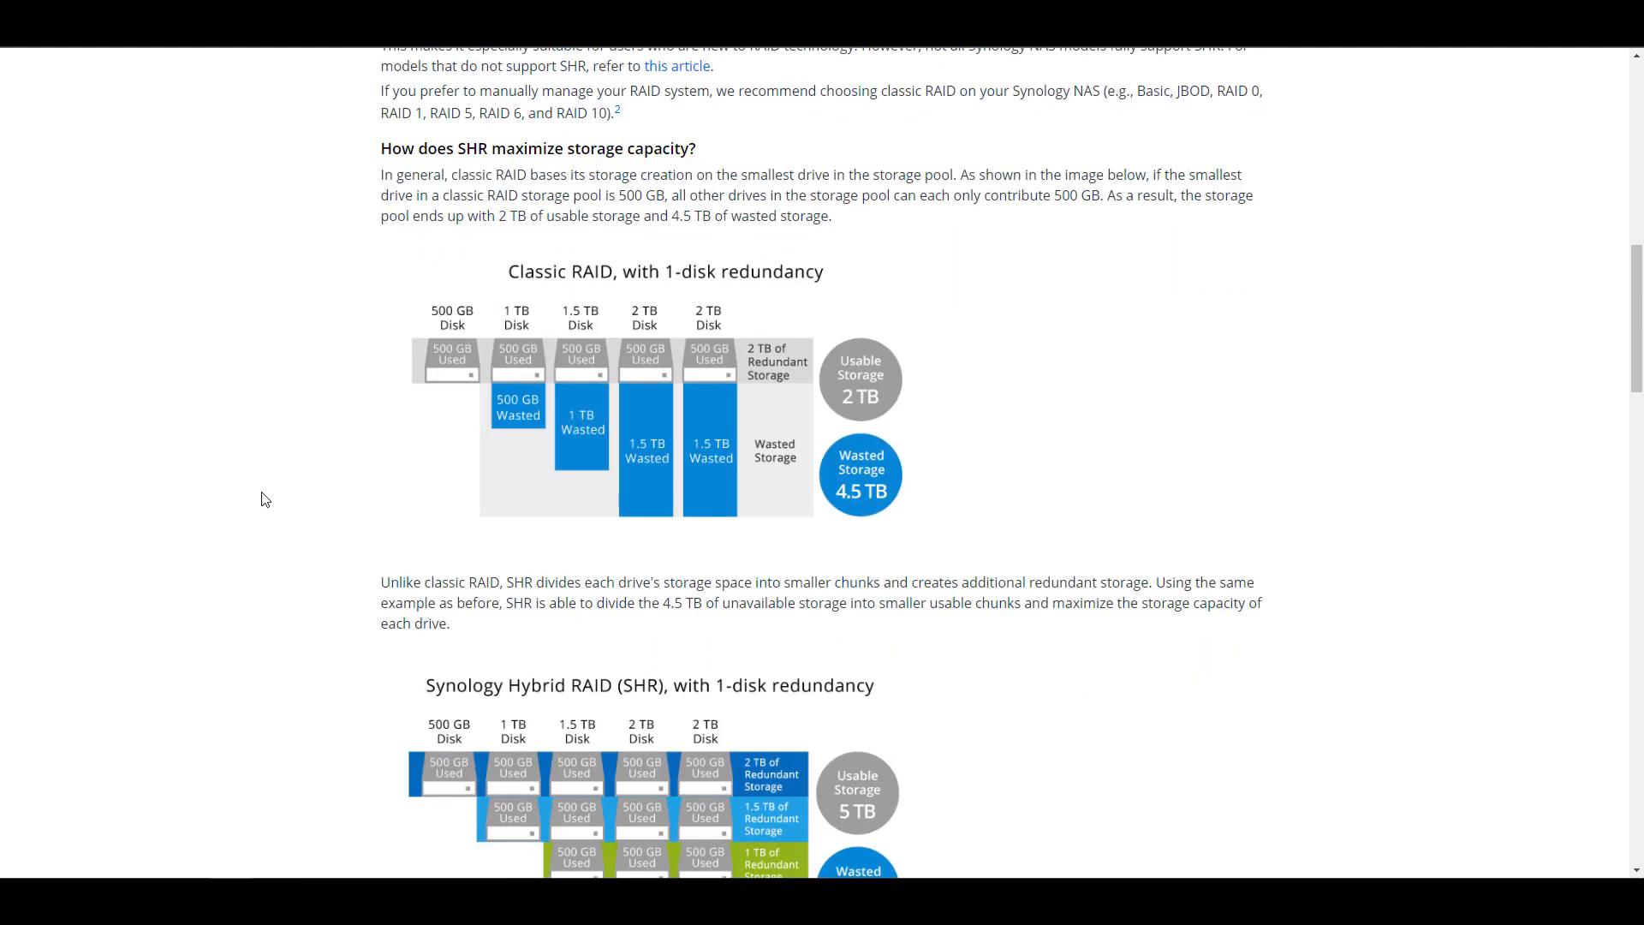
scroll("down", 3)
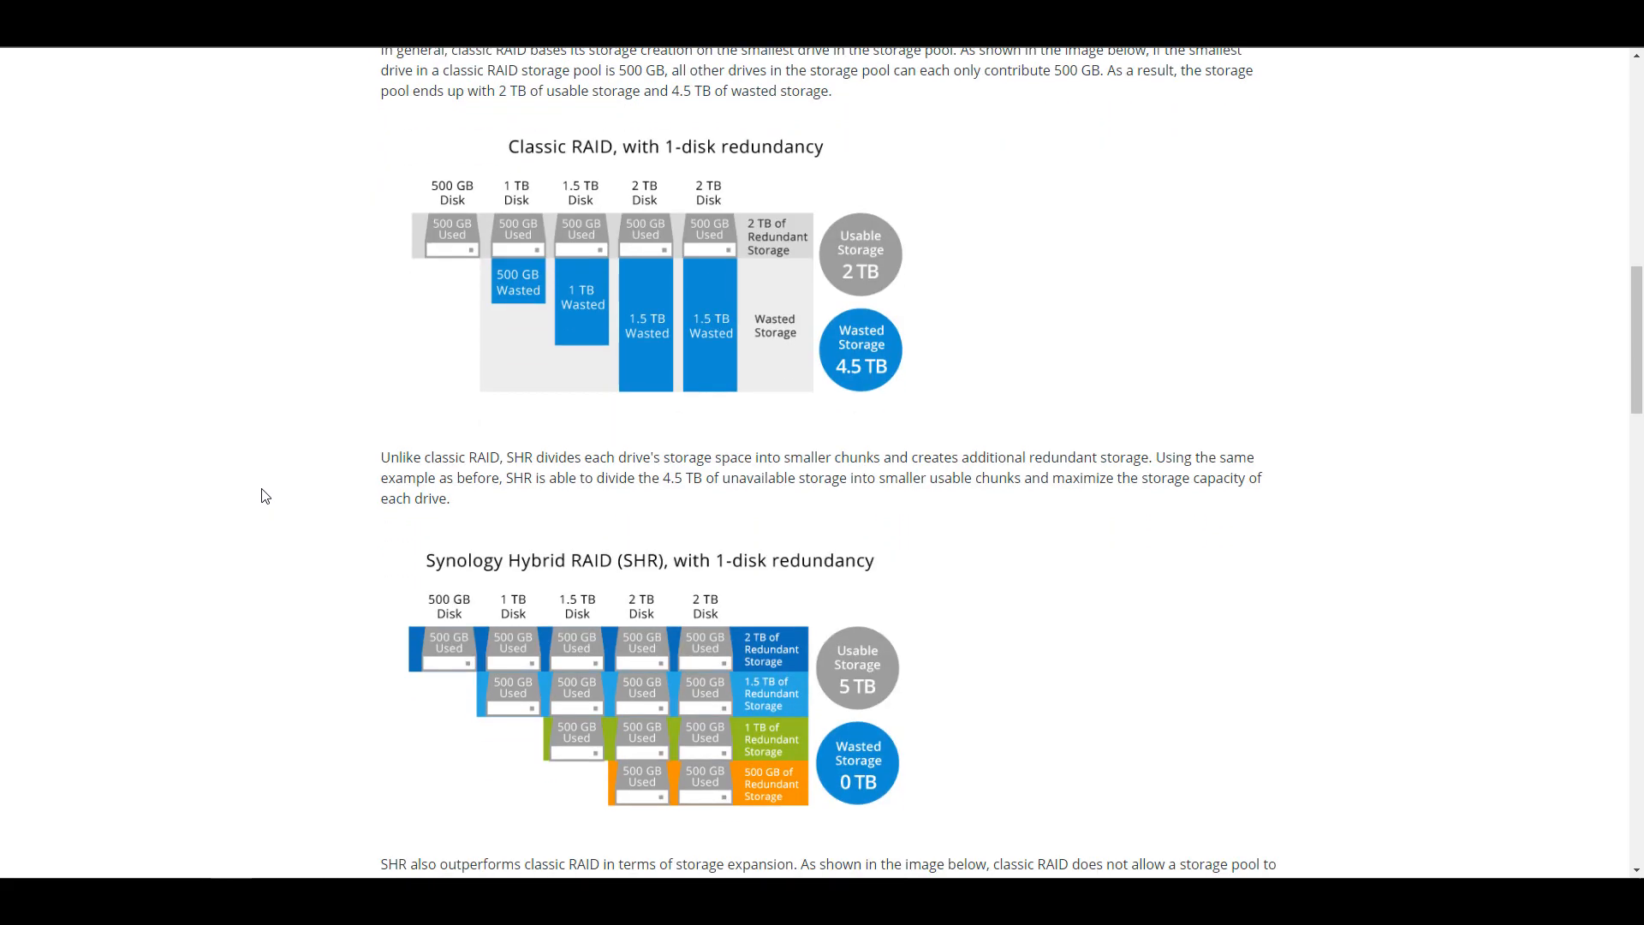
scroll("down", 3)
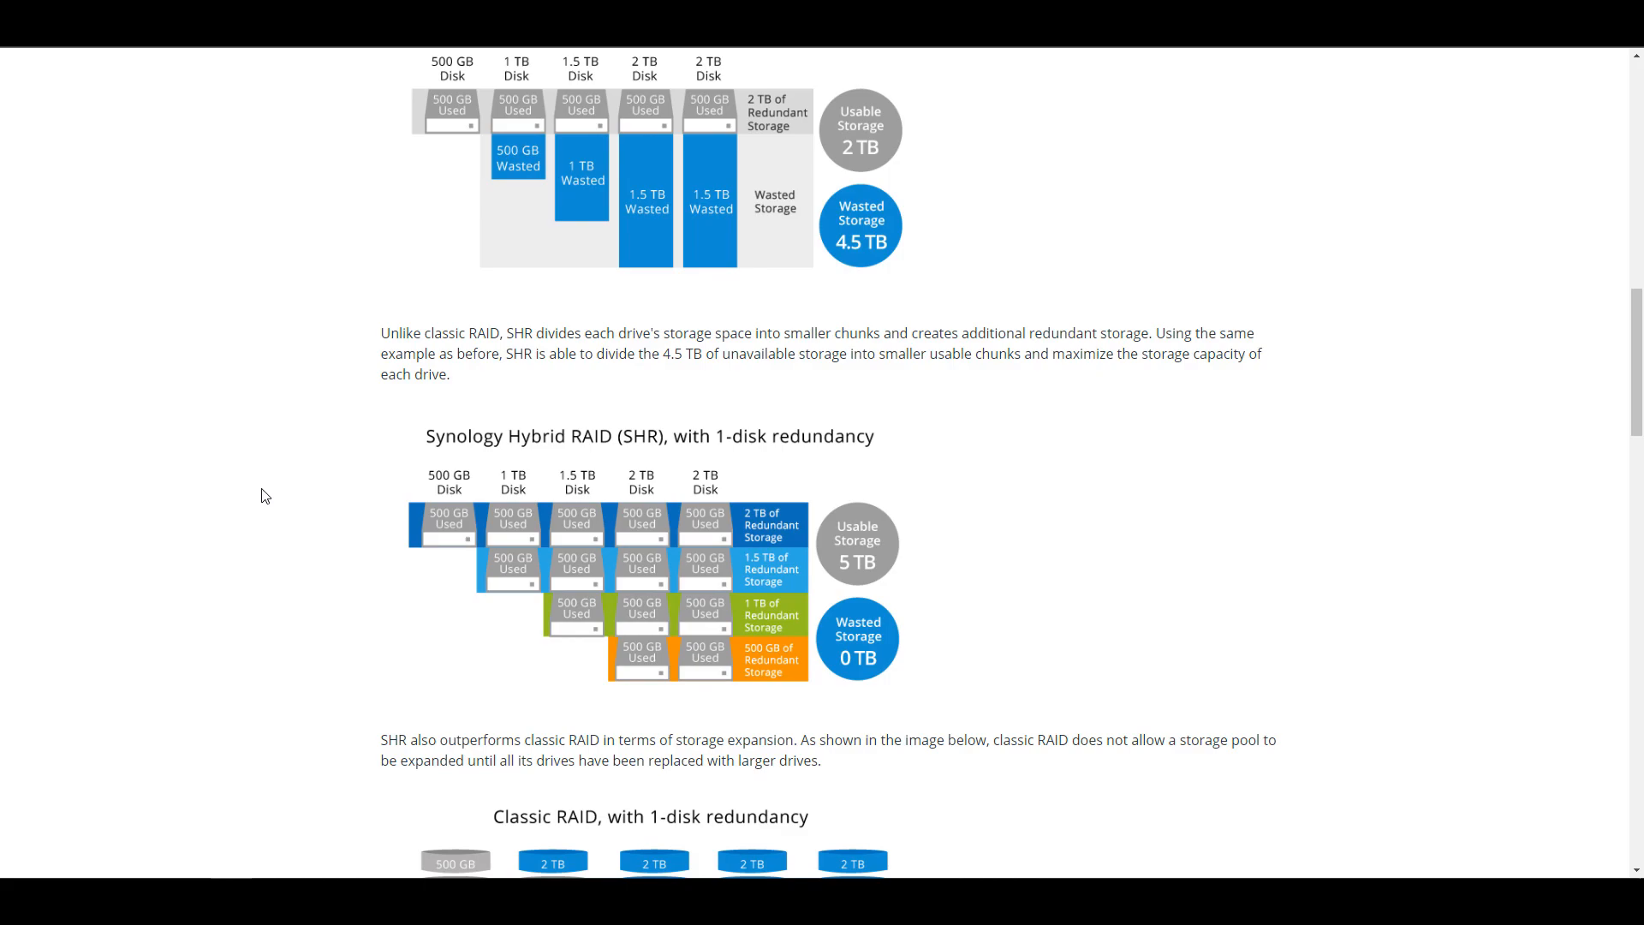
scroll("down", 3)
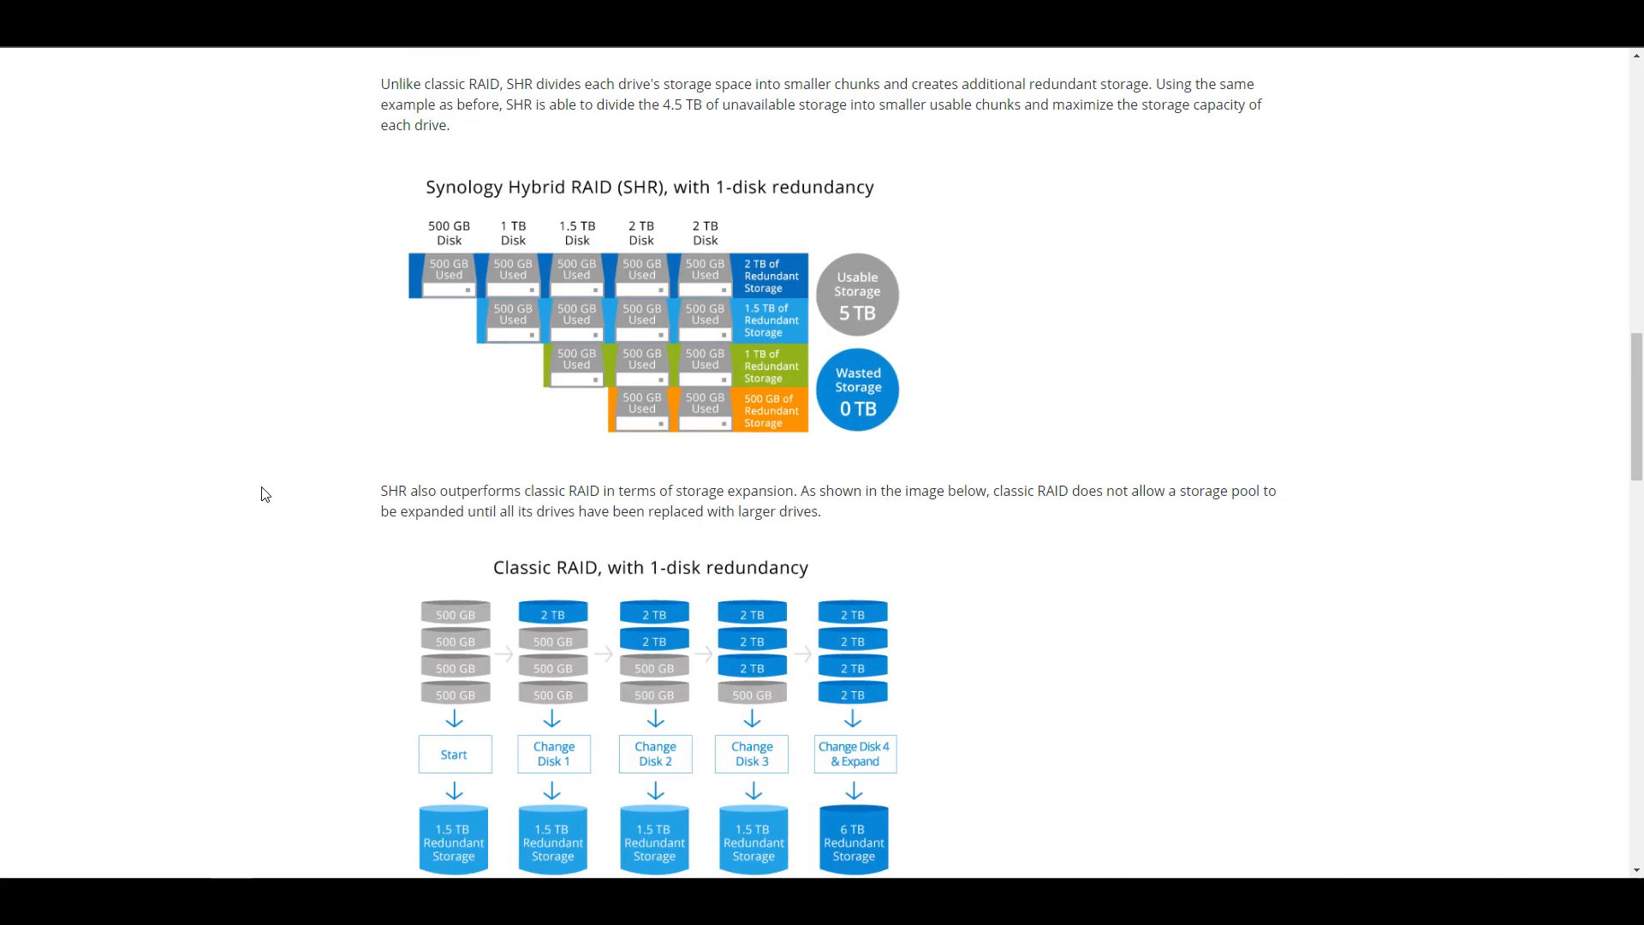
scroll("down", 3)
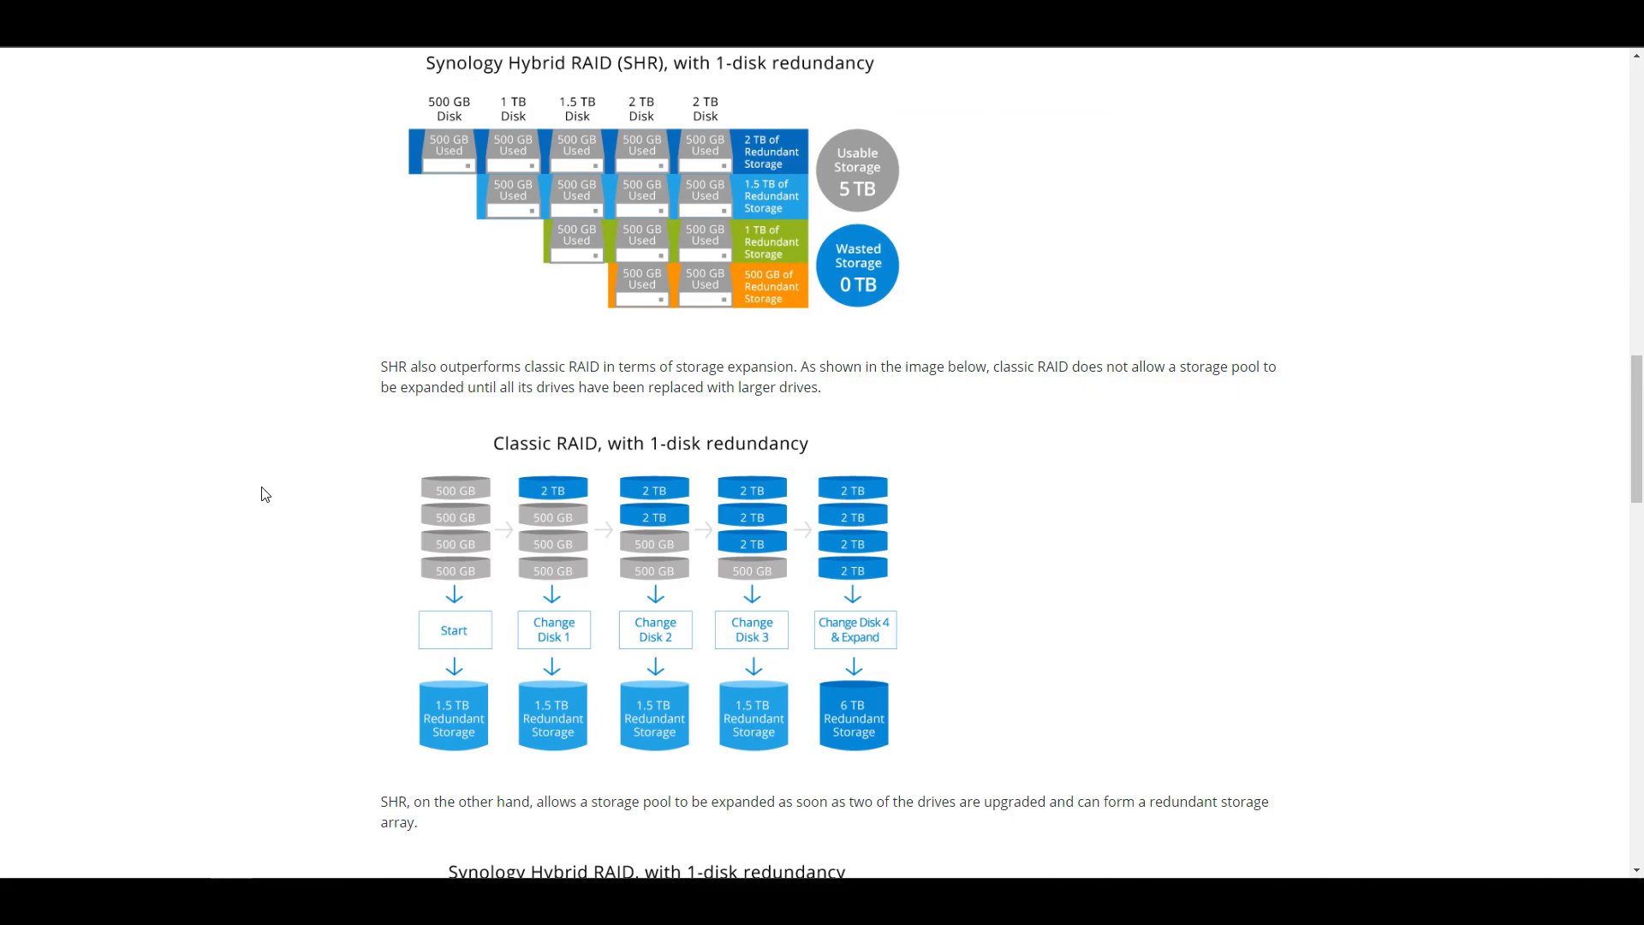
scroll("down", 3)
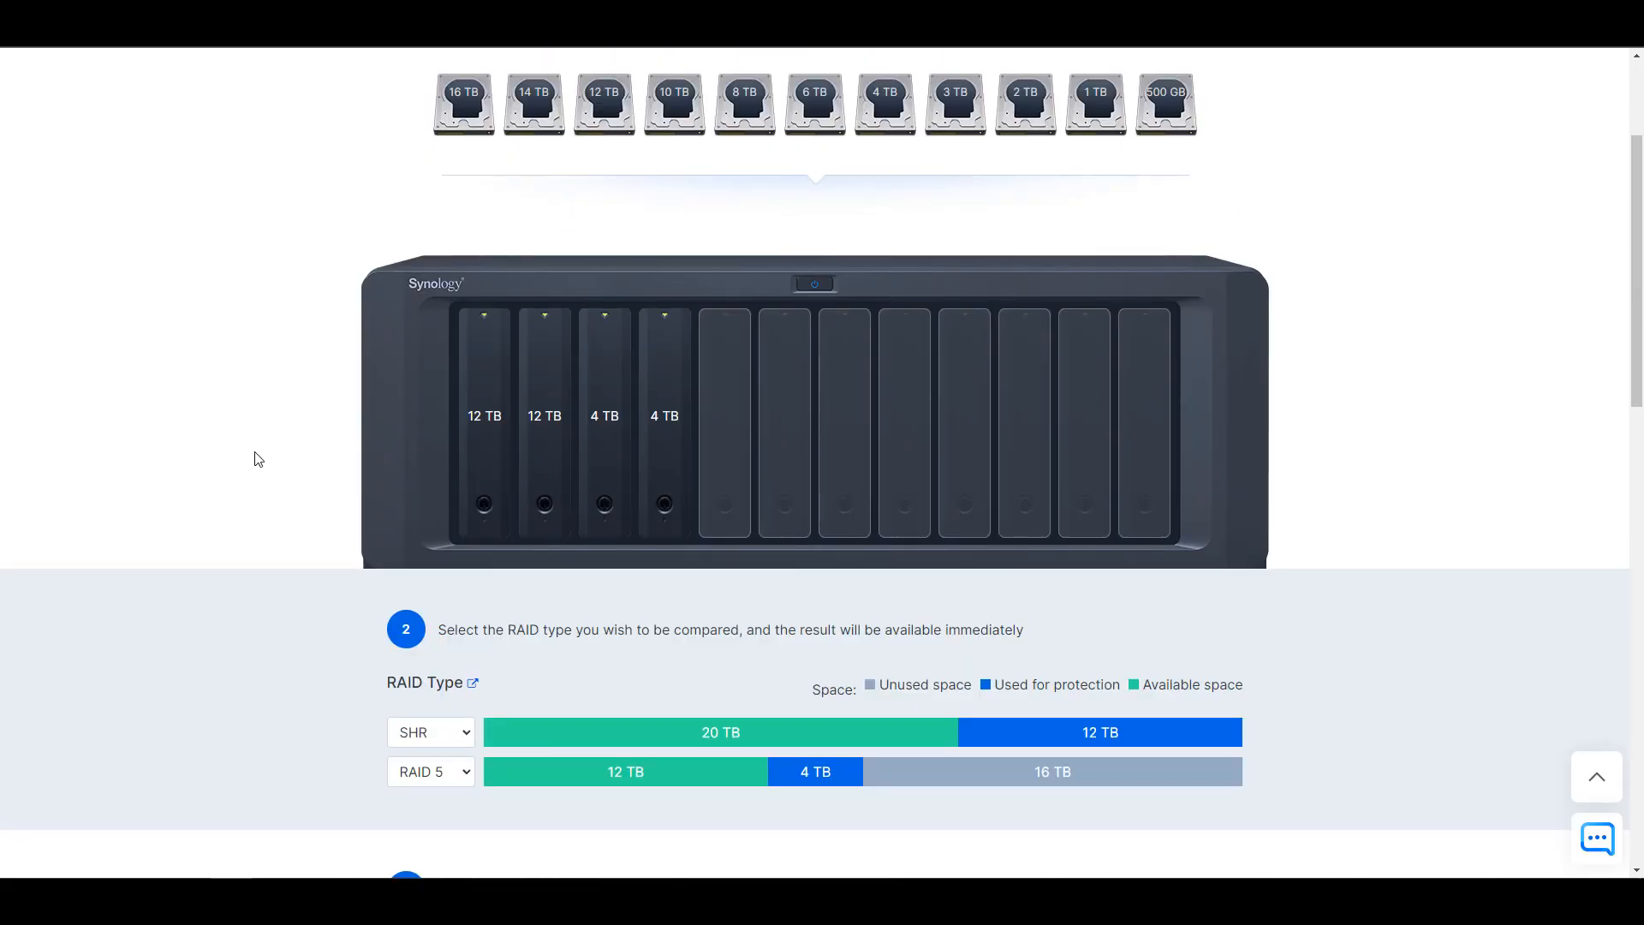
mouse_move(270, 524)
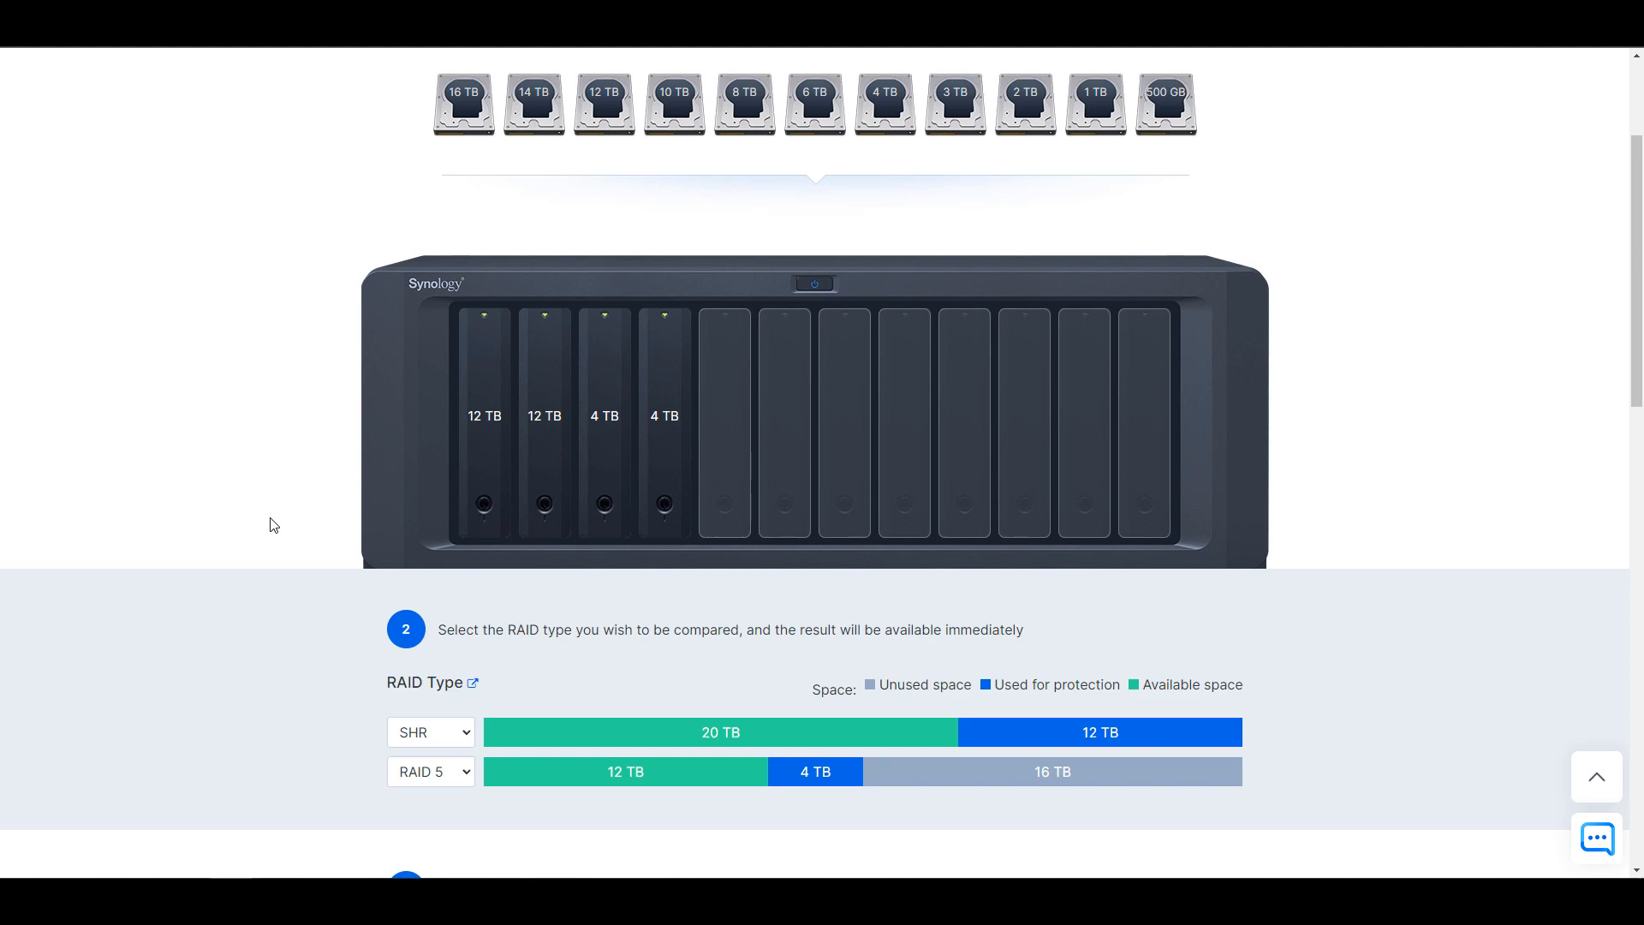
mouse_move(276, 529)
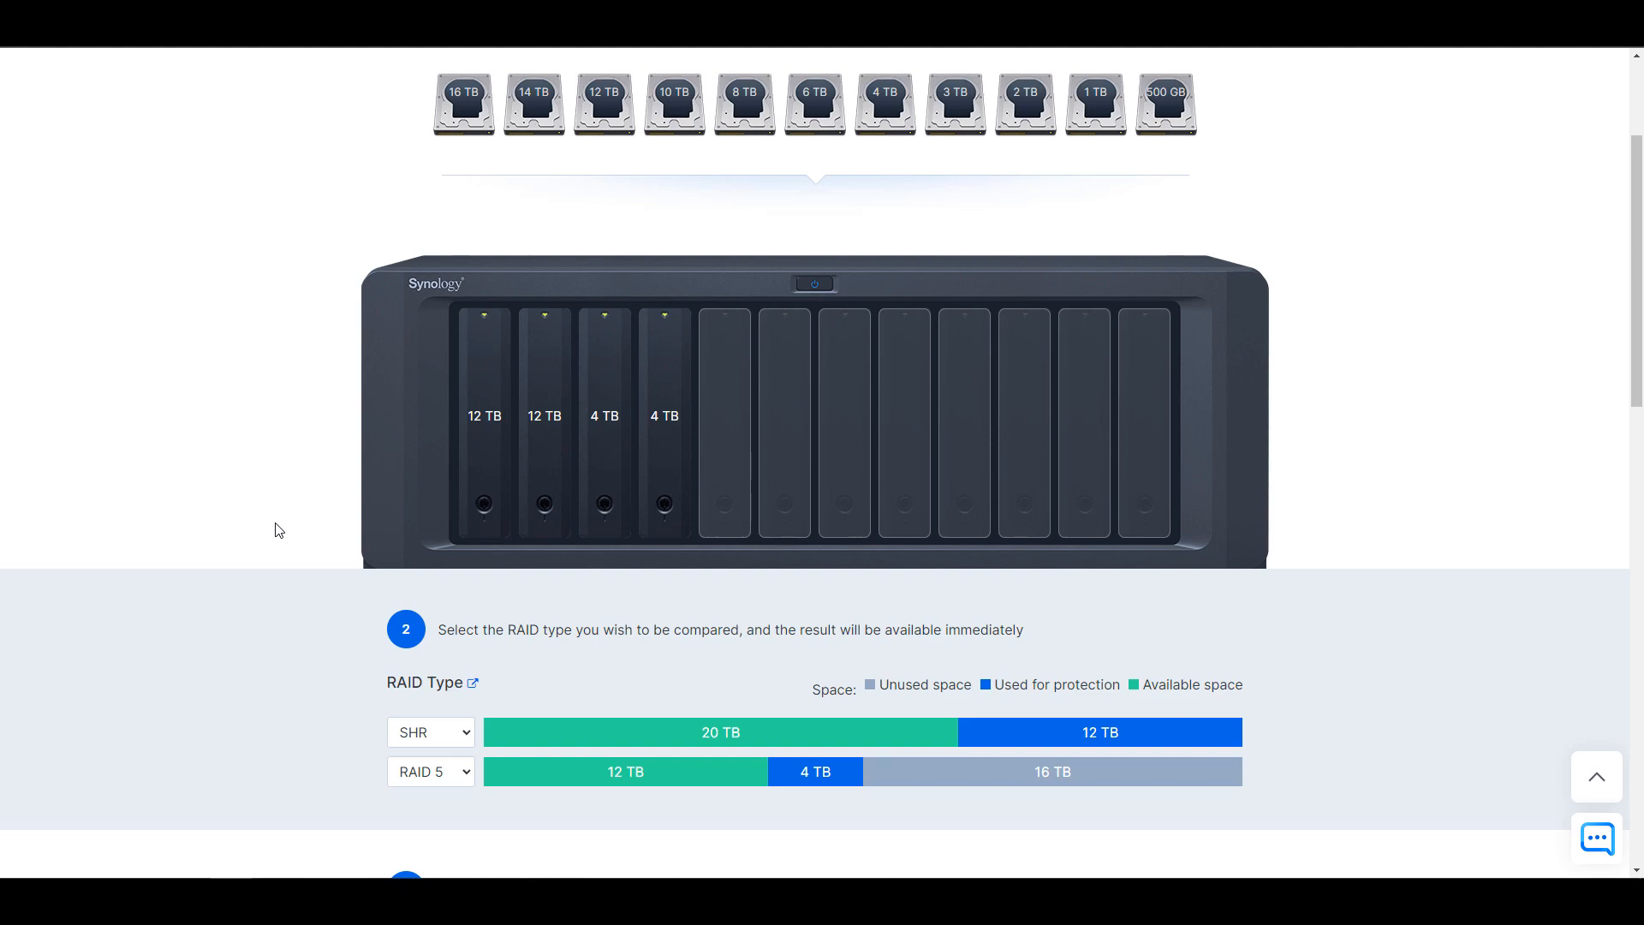
mouse_move(291, 526)
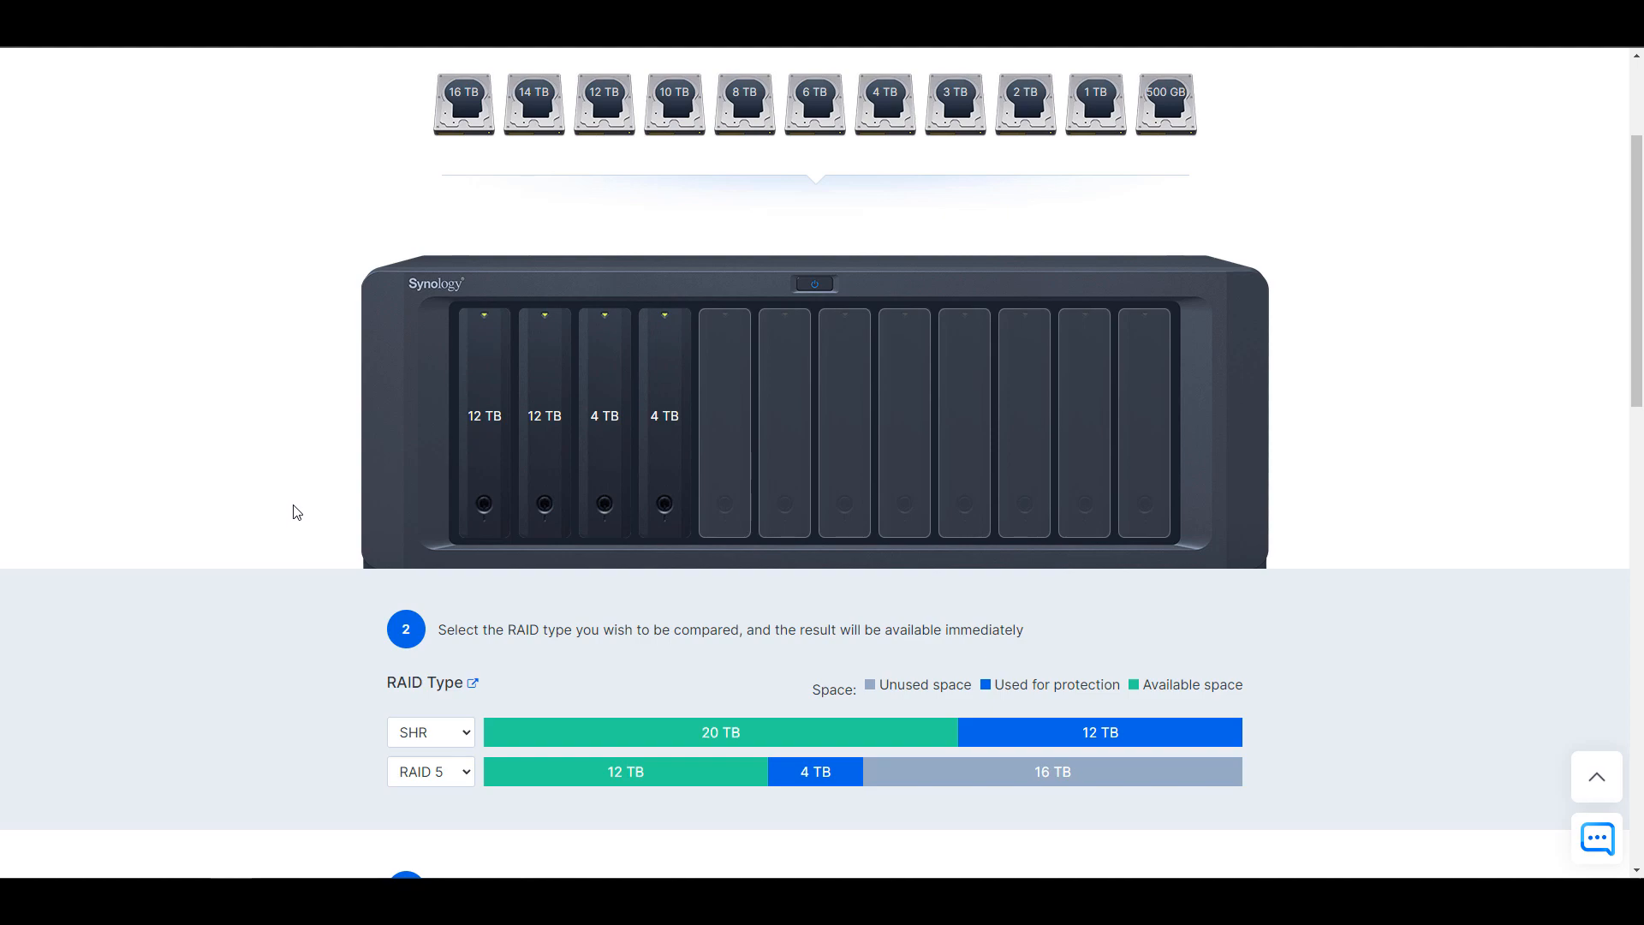
mouse_move(191, 428)
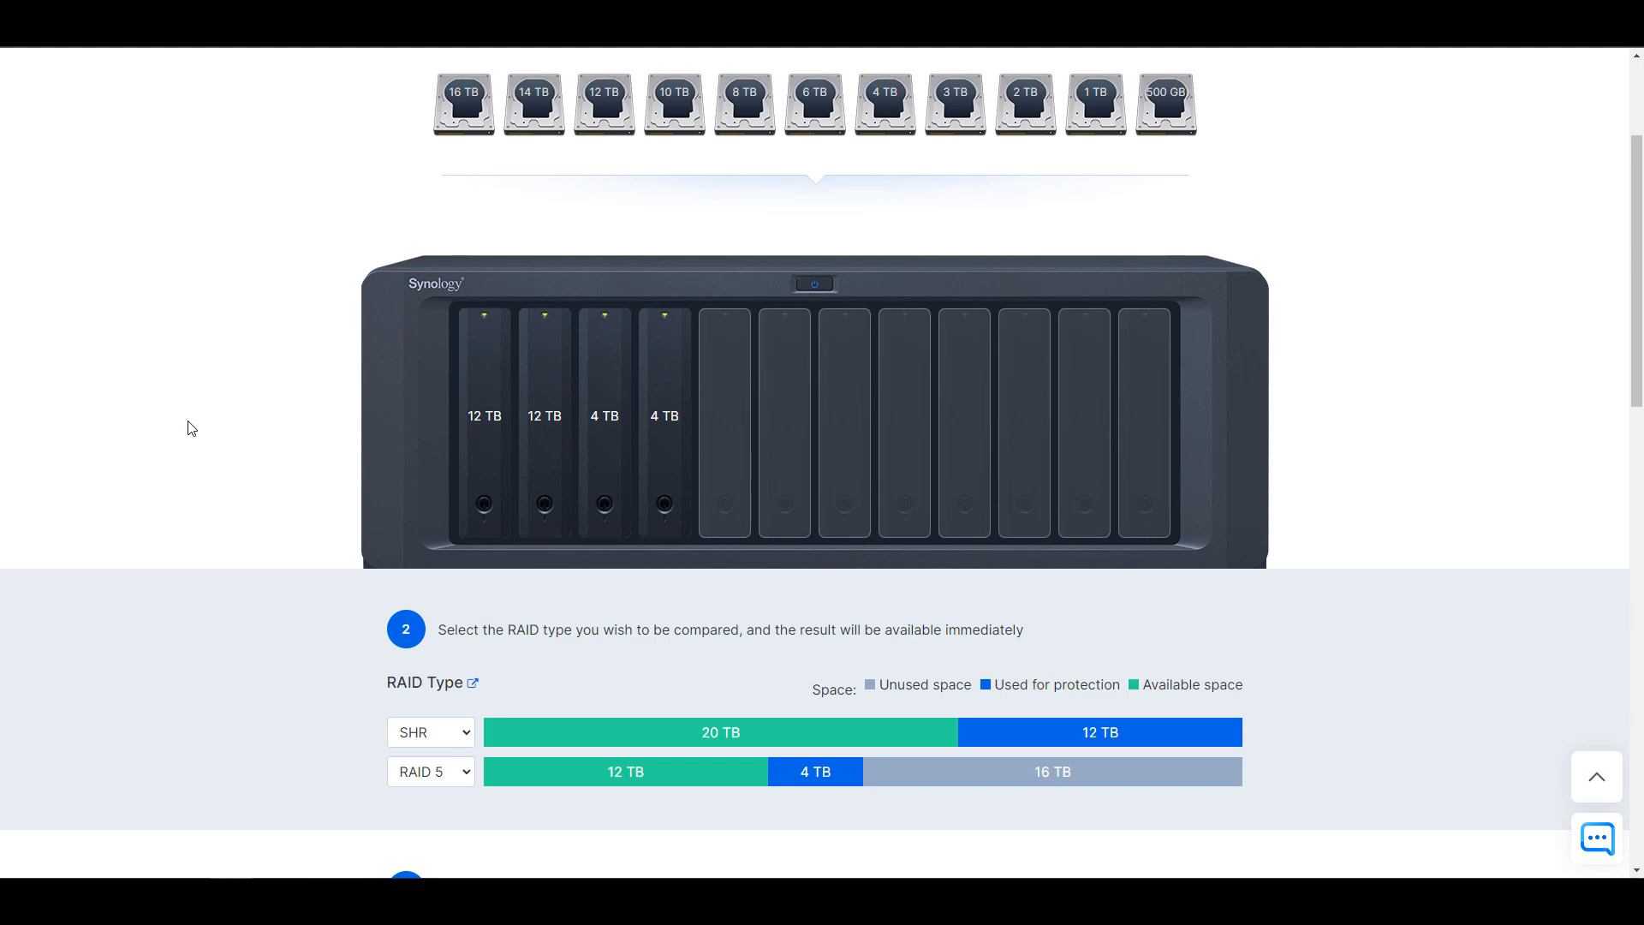
mouse_move(304, 401)
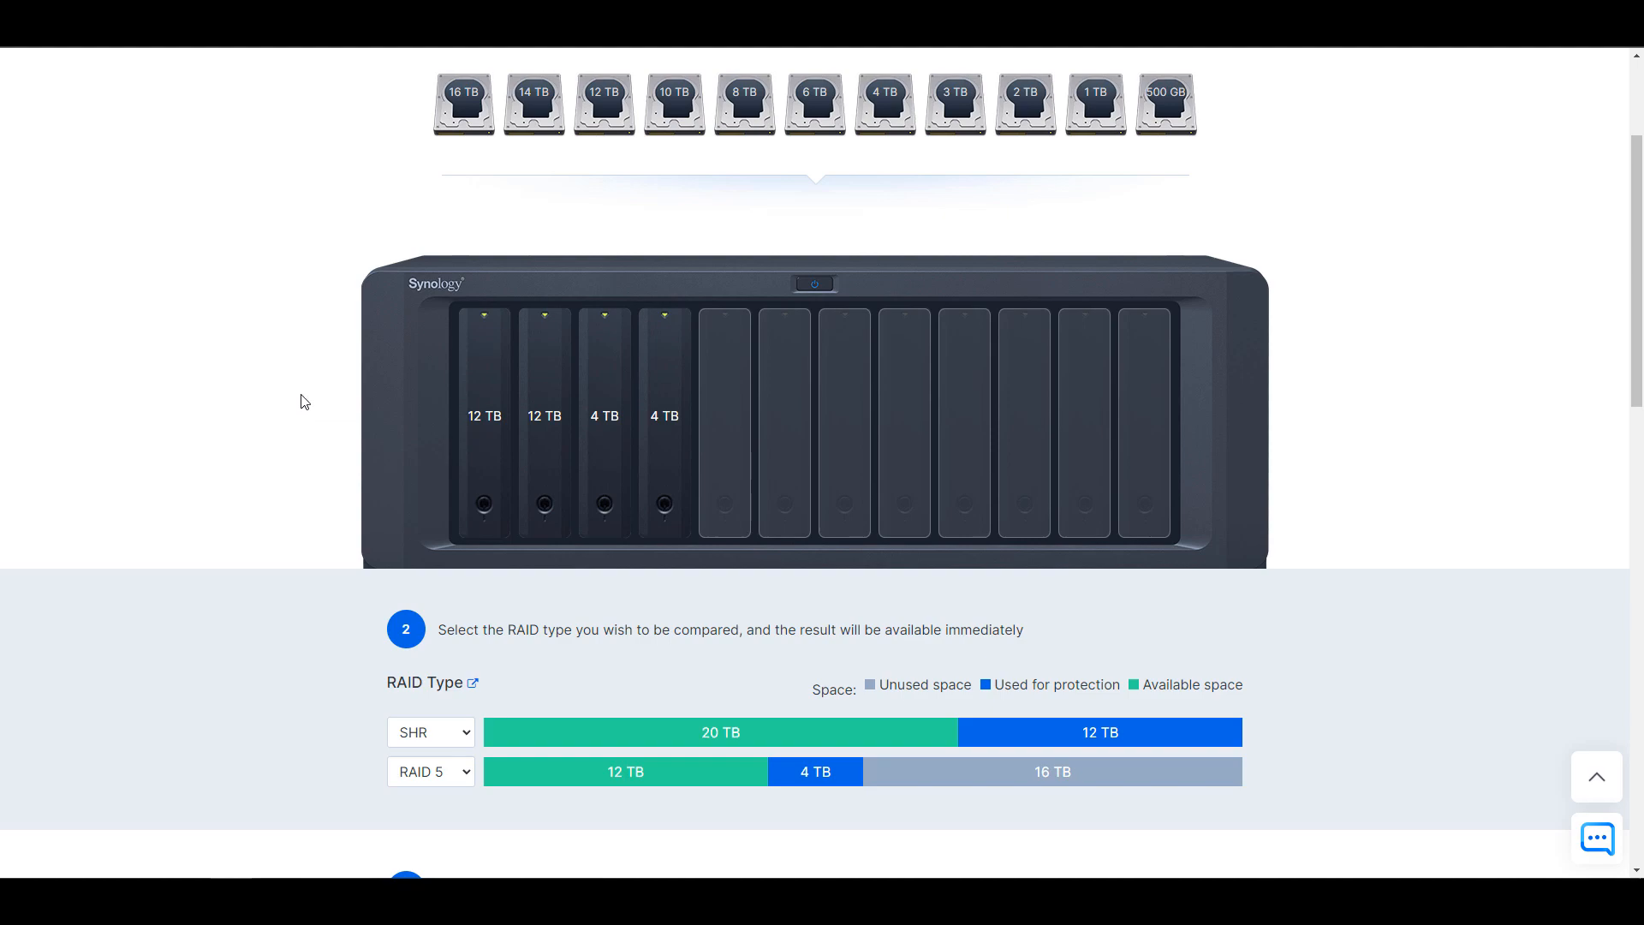
- Add more 12 TB drives and compare SHR-2 (32 TB) against RAID 6 (16 TB)
left_click(603, 104)
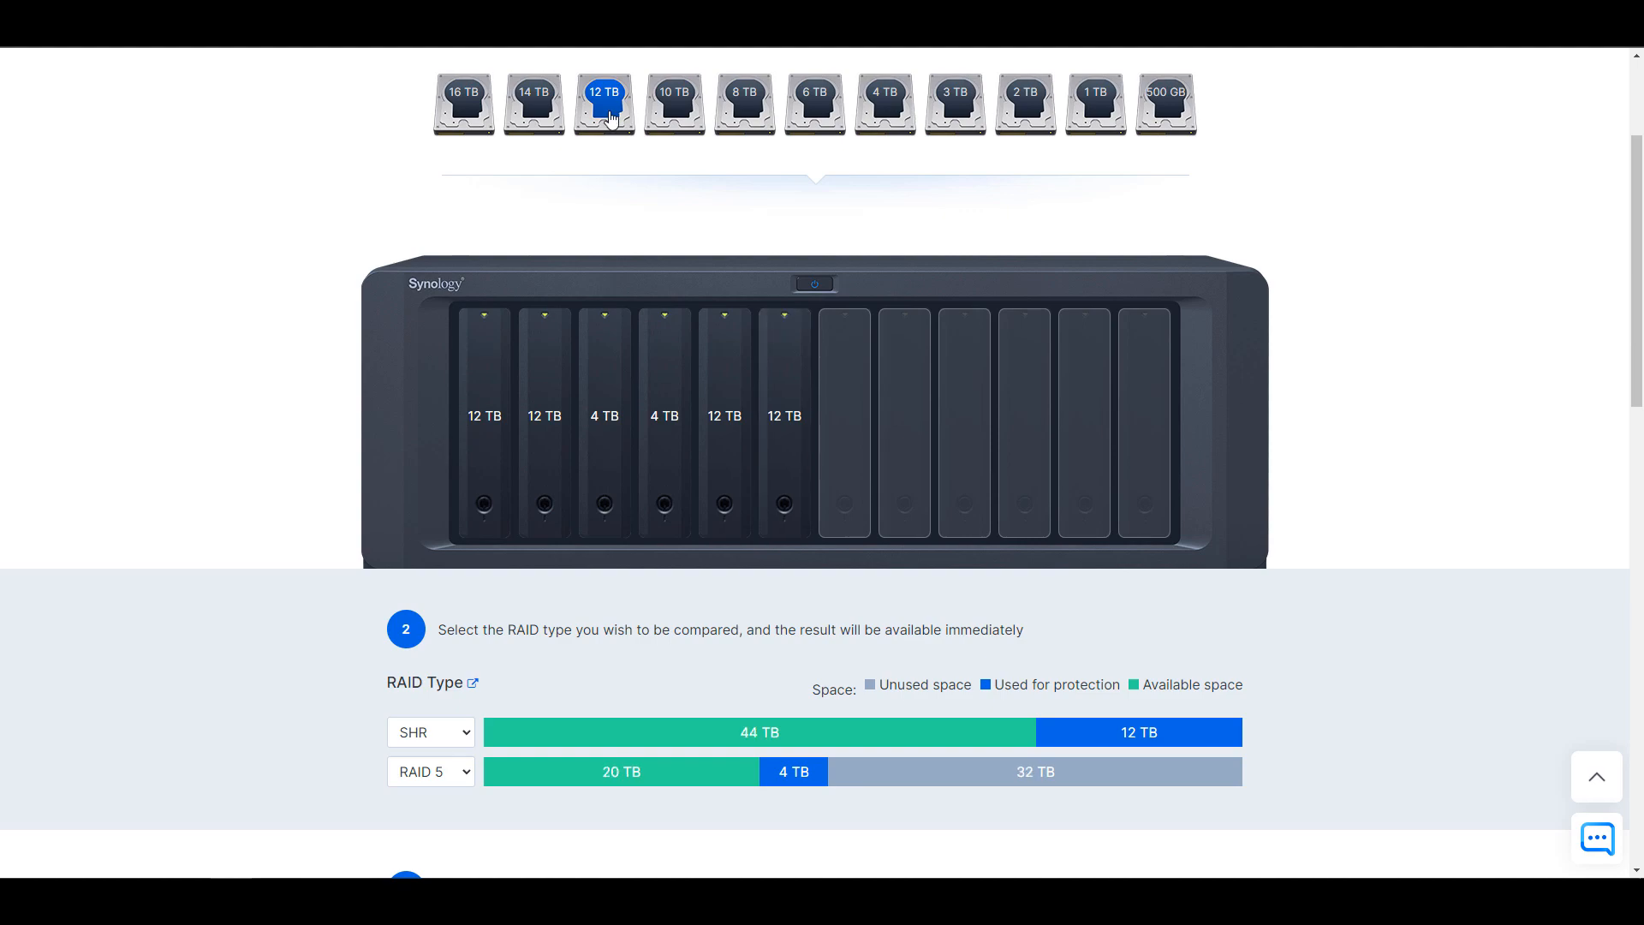
left_click(430, 732)
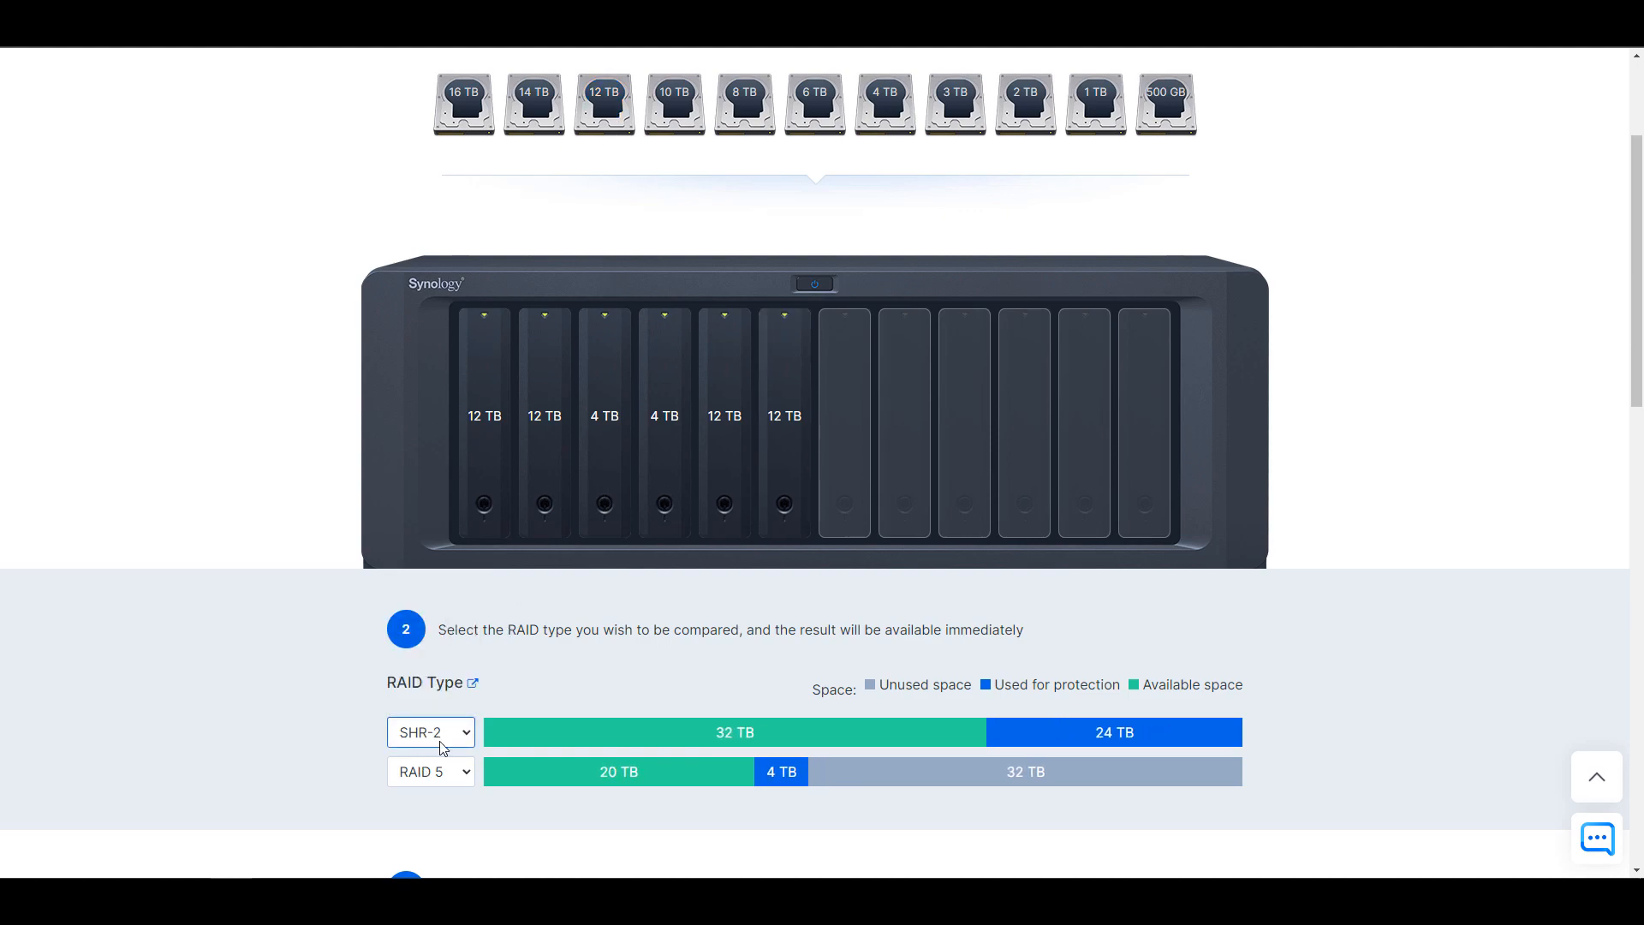
left_click(430, 772)
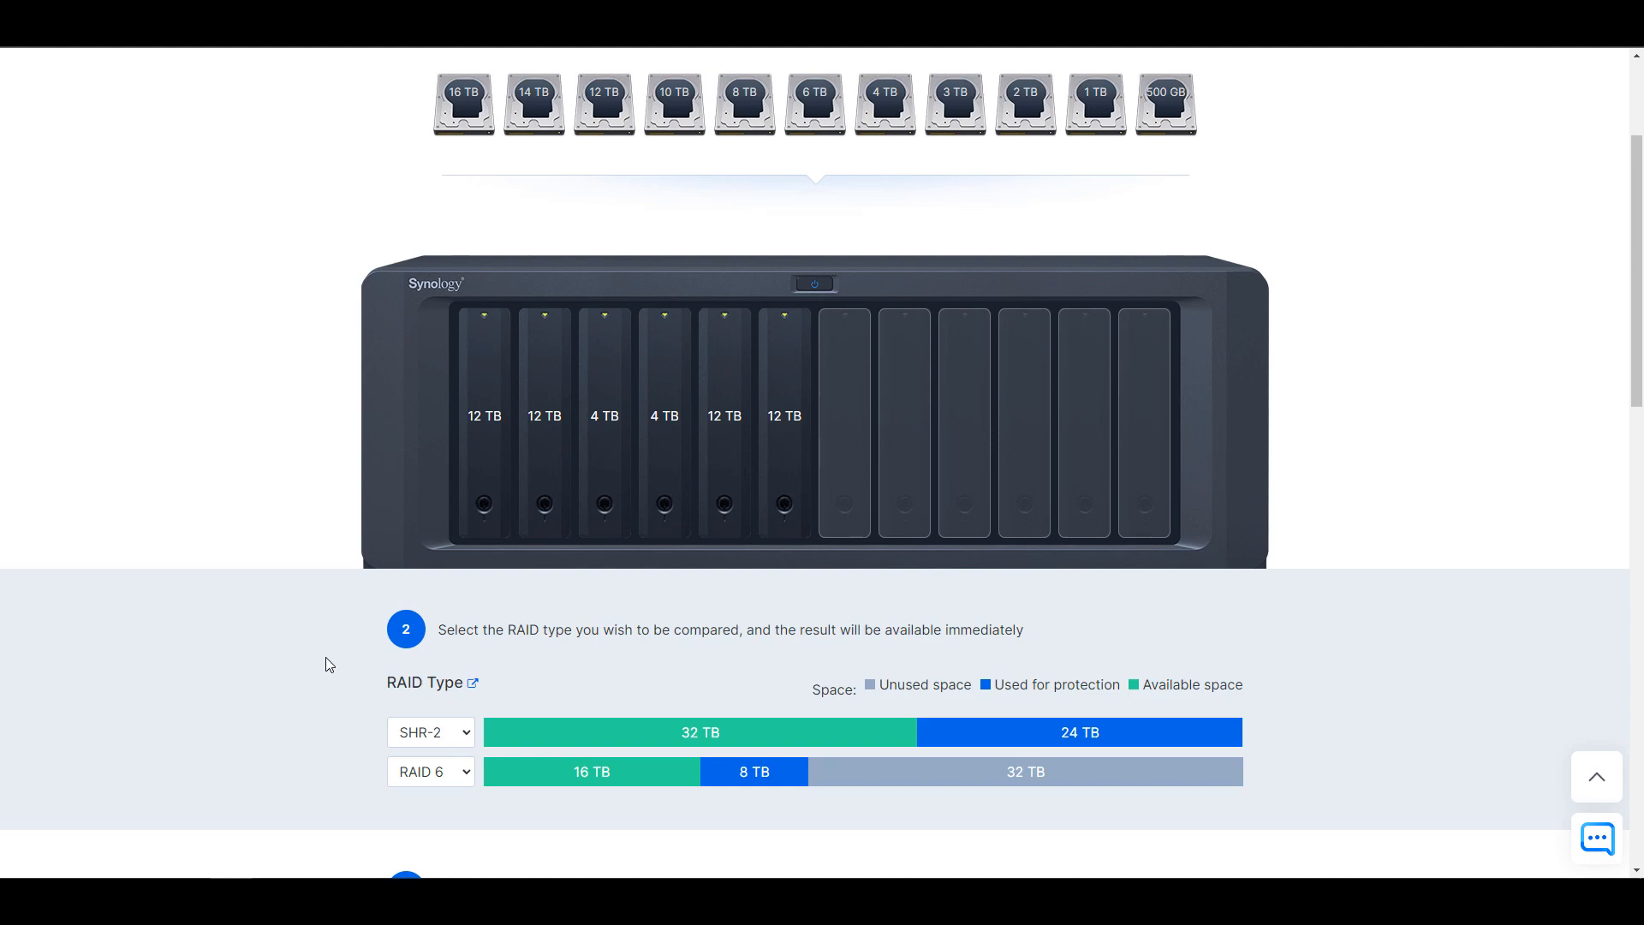
mouse_move(337, 659)
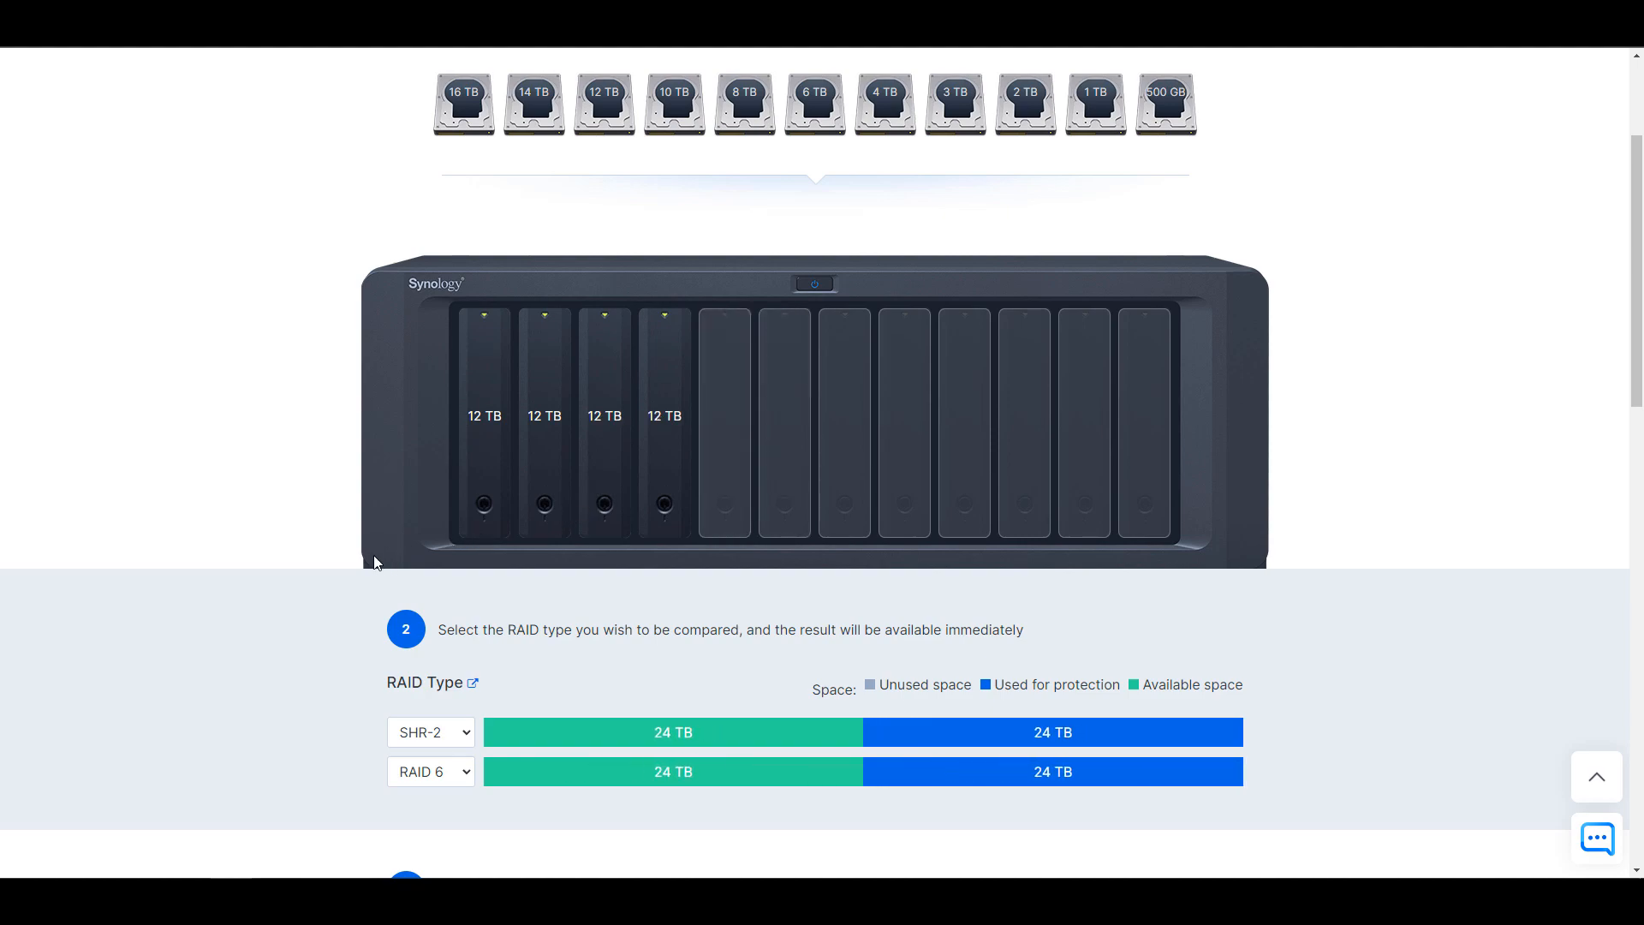
mouse_move(279, 592)
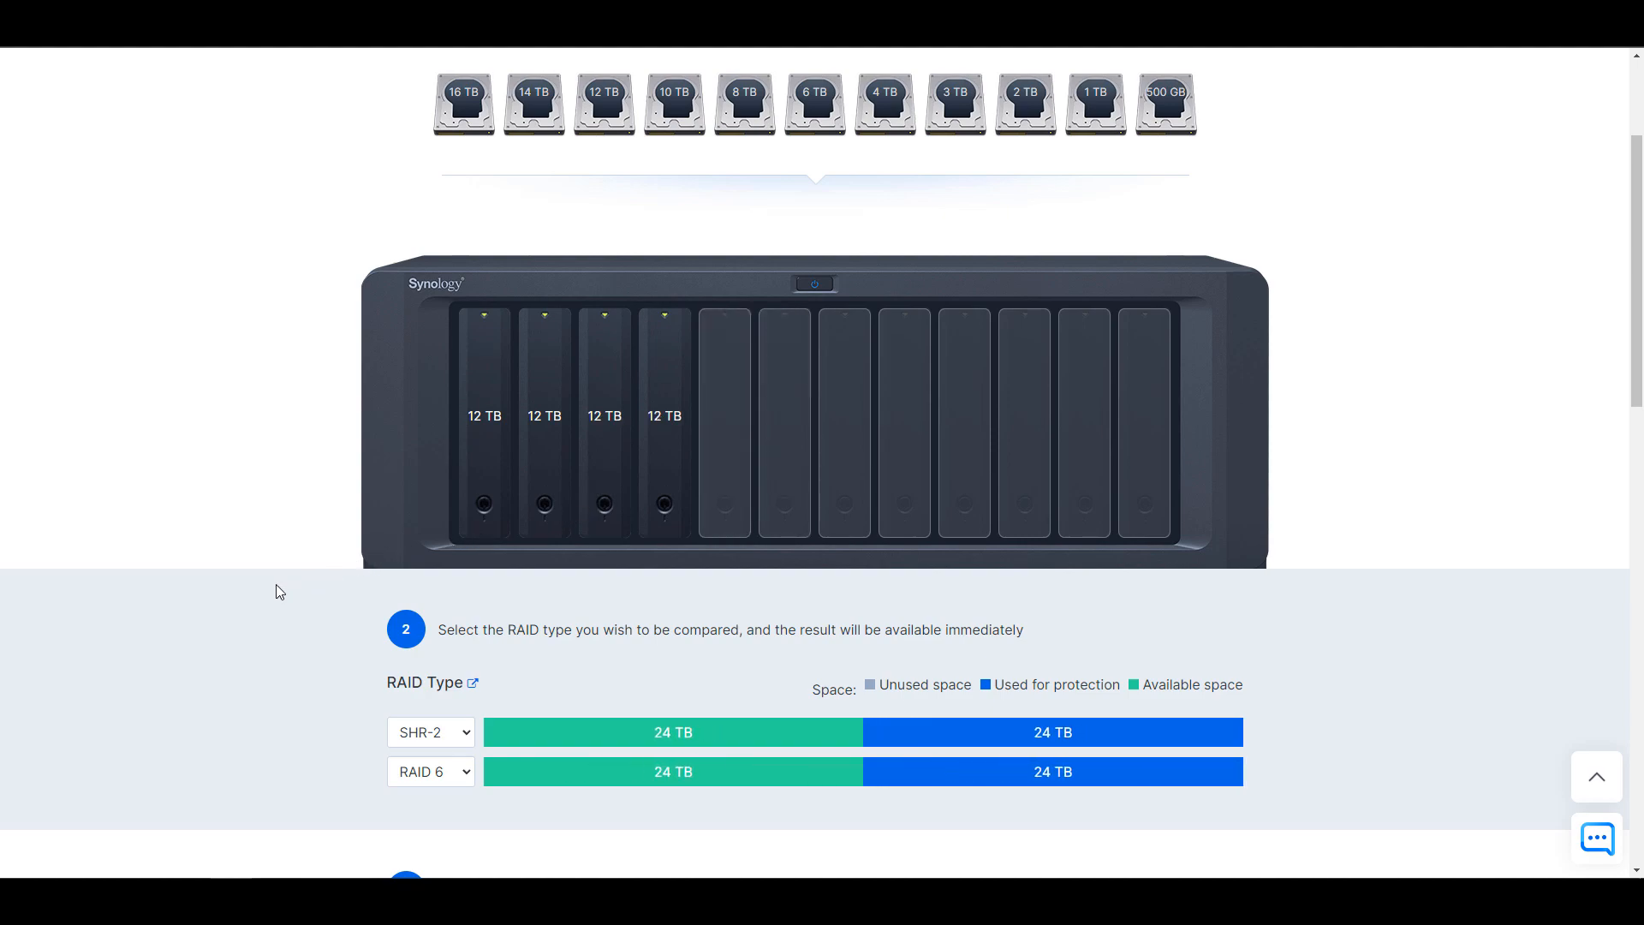
mouse_move(340, 324)
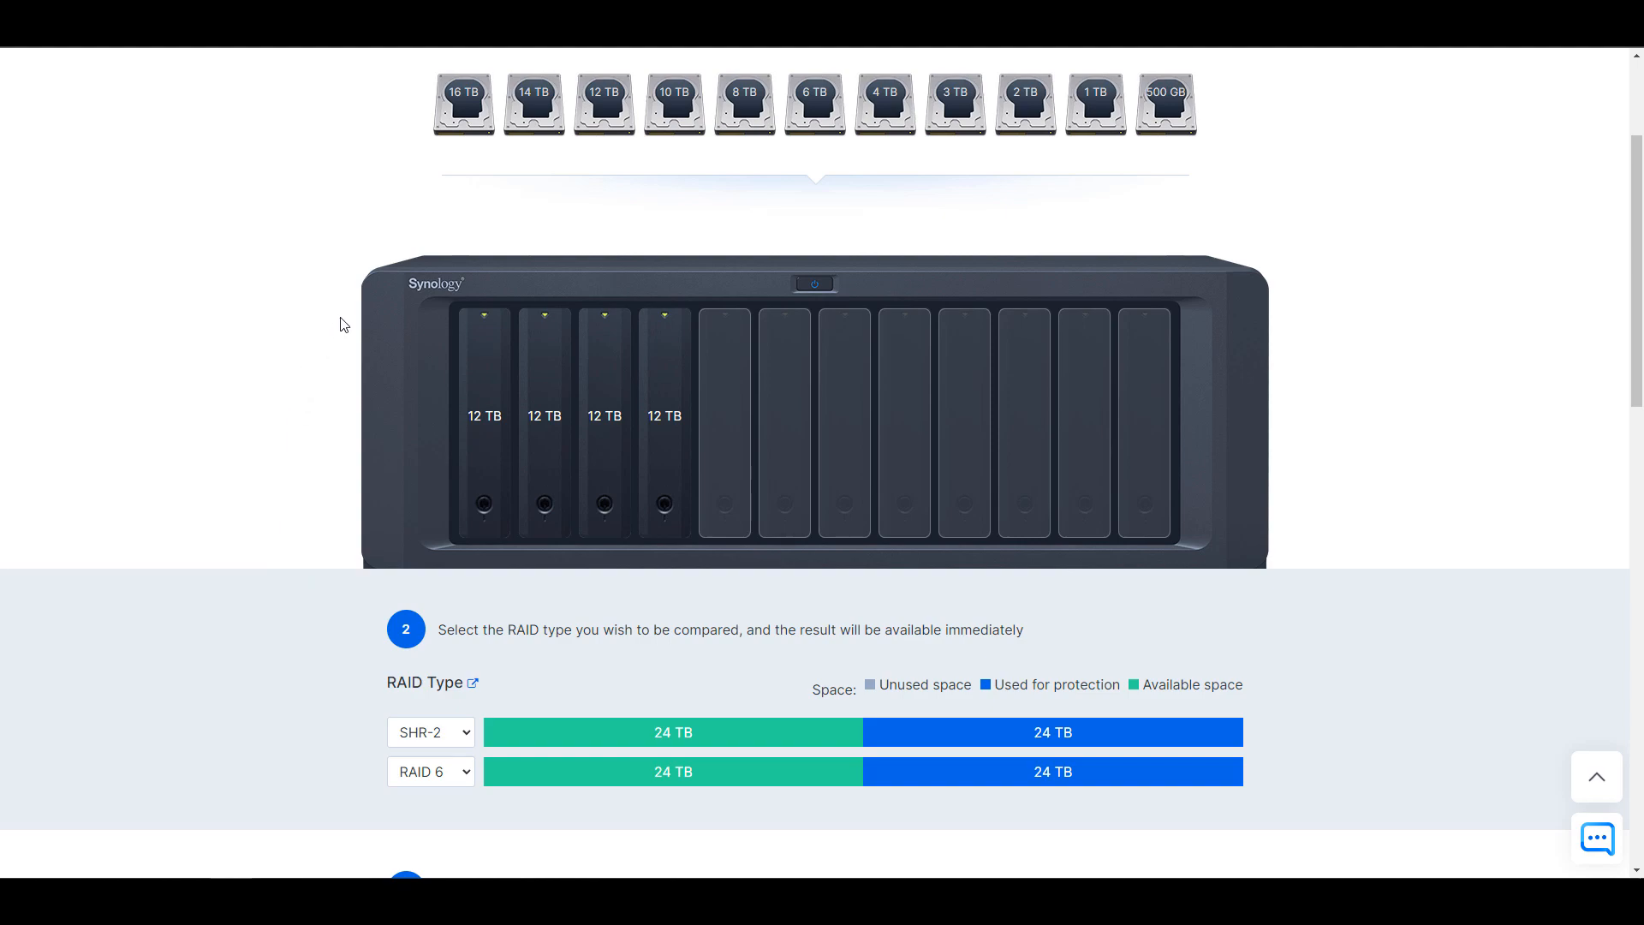
mouse_move(892, 151)
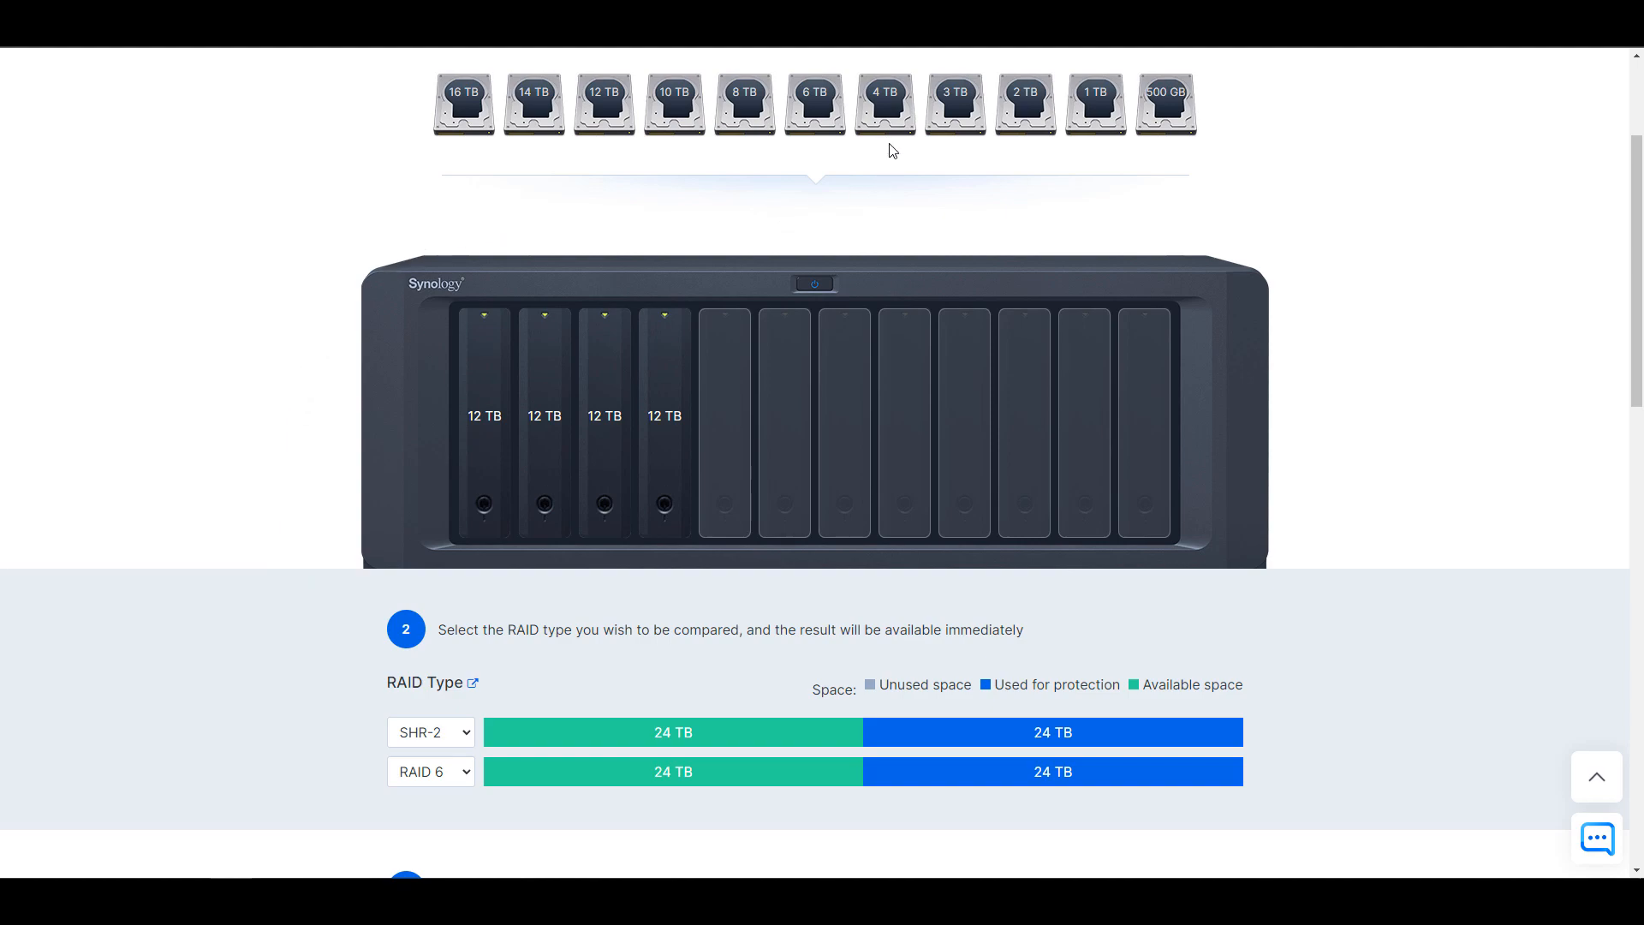
- Add two 4 TB drives after the four 12 TB drives
left_click(884, 103)
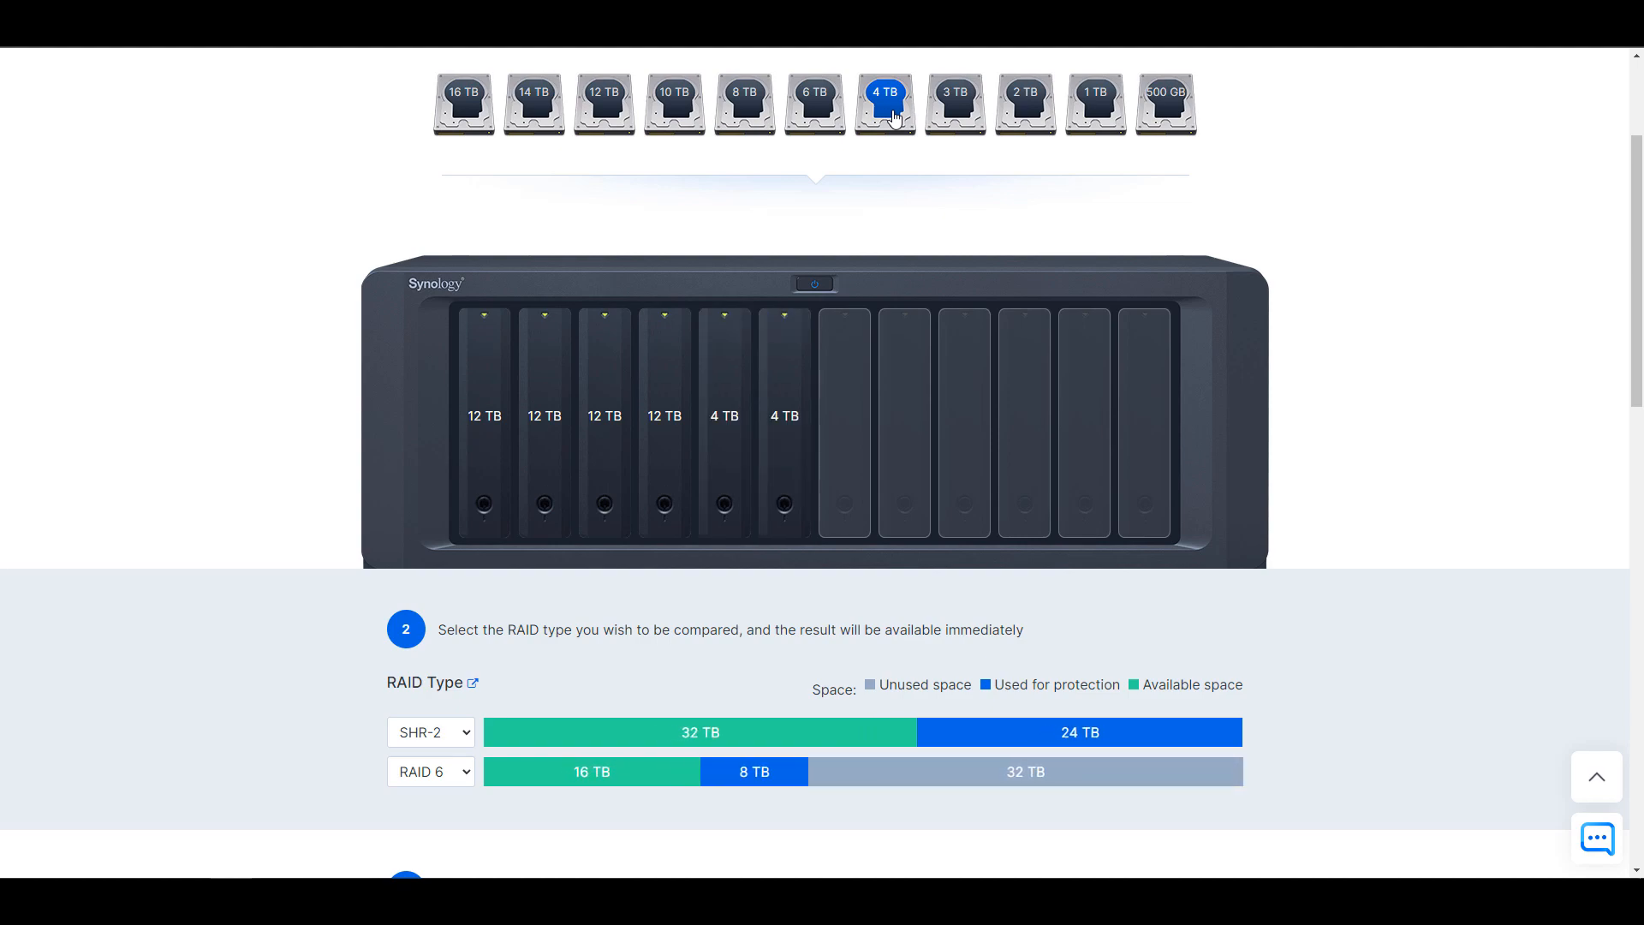
left_click(884, 104)
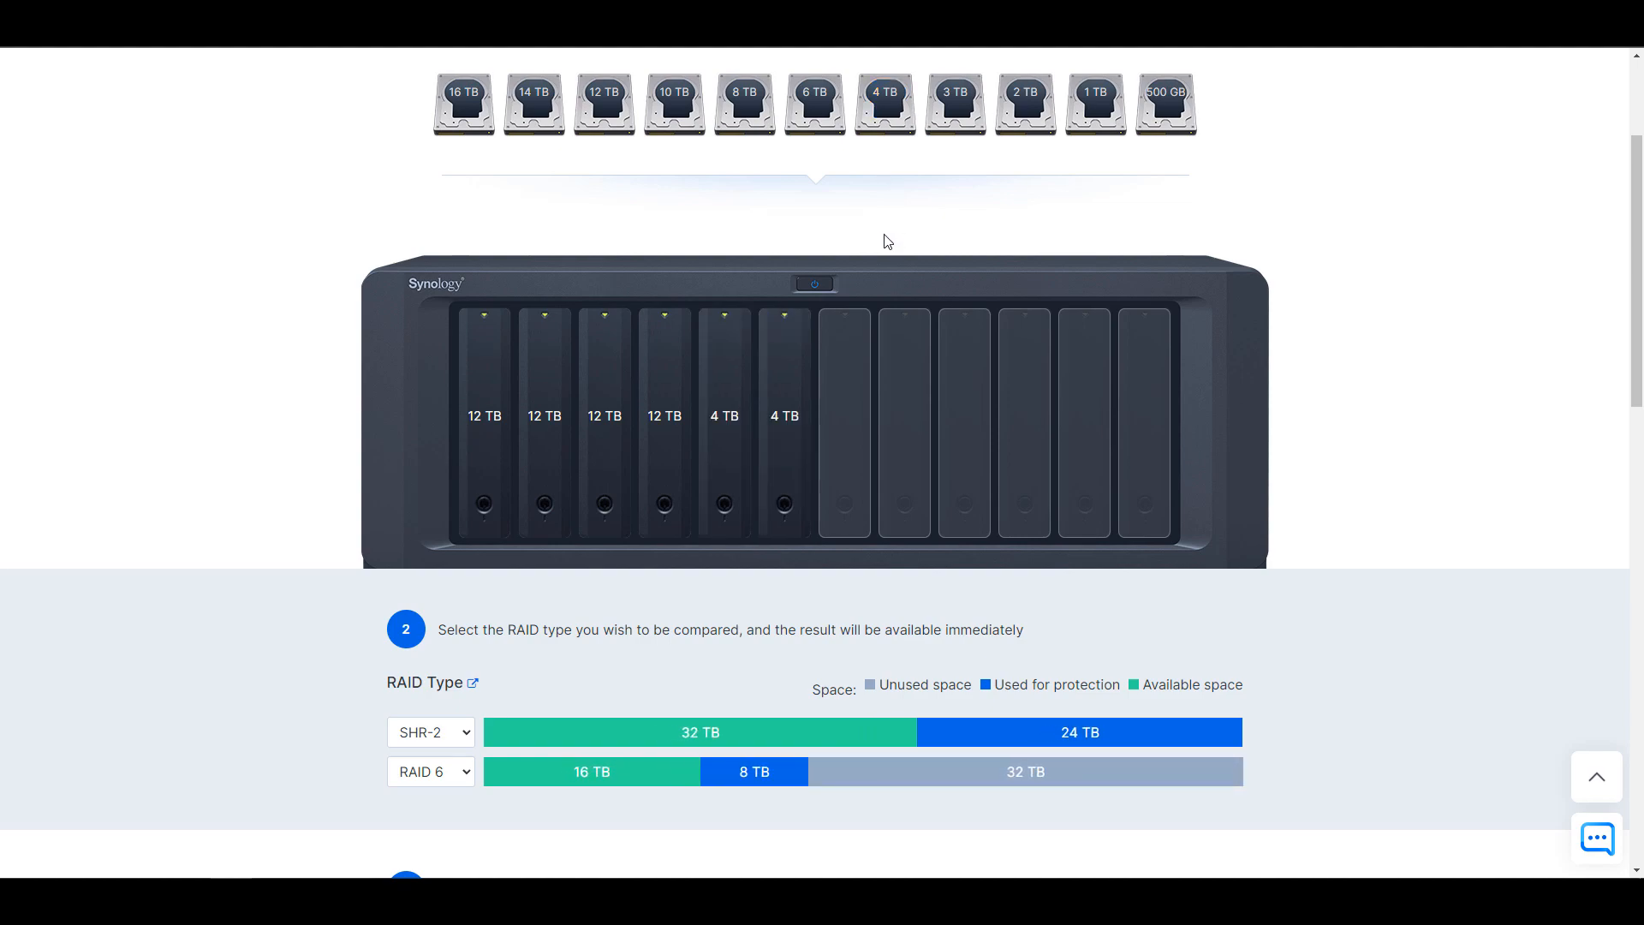